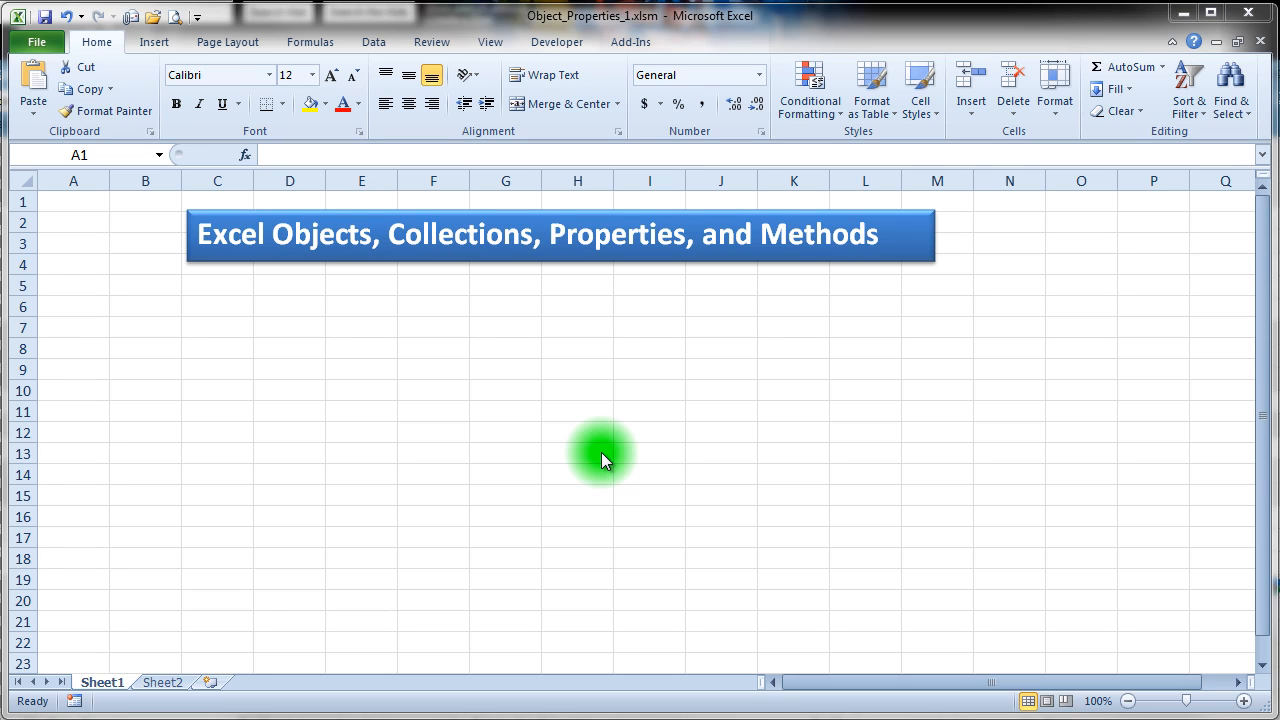
mouse_move(124, 168)
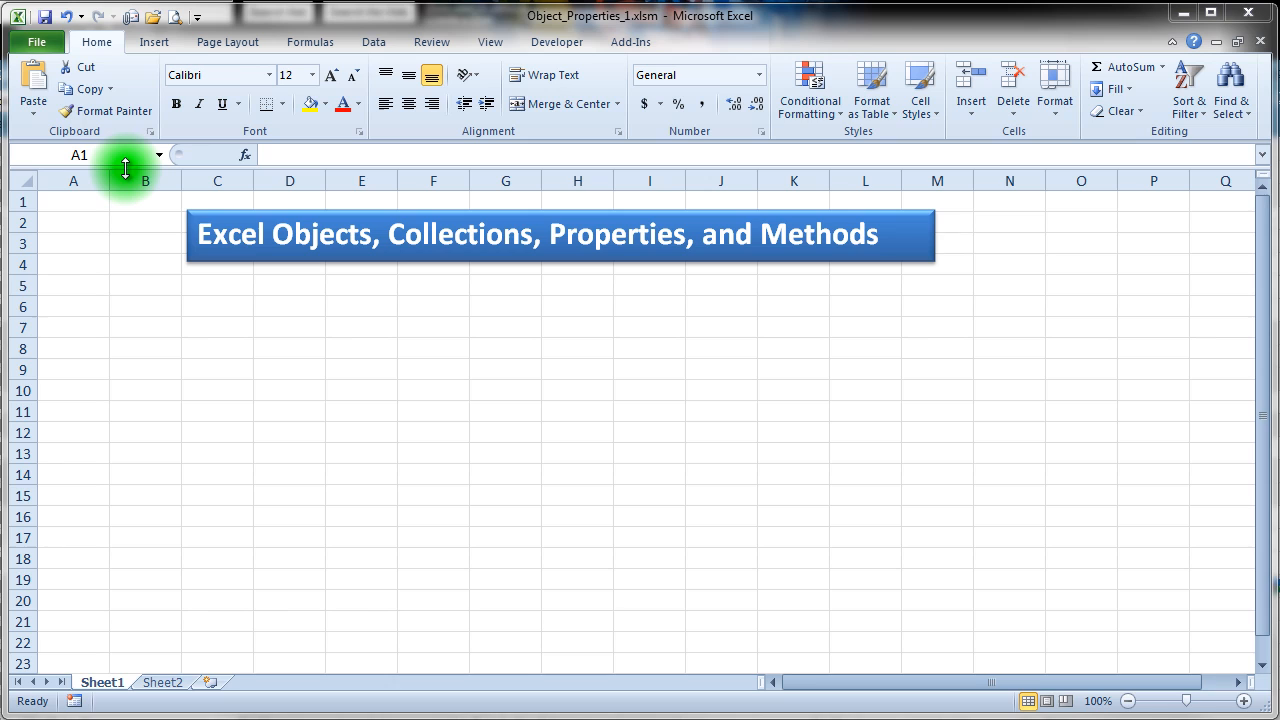
mouse_move(576, 52)
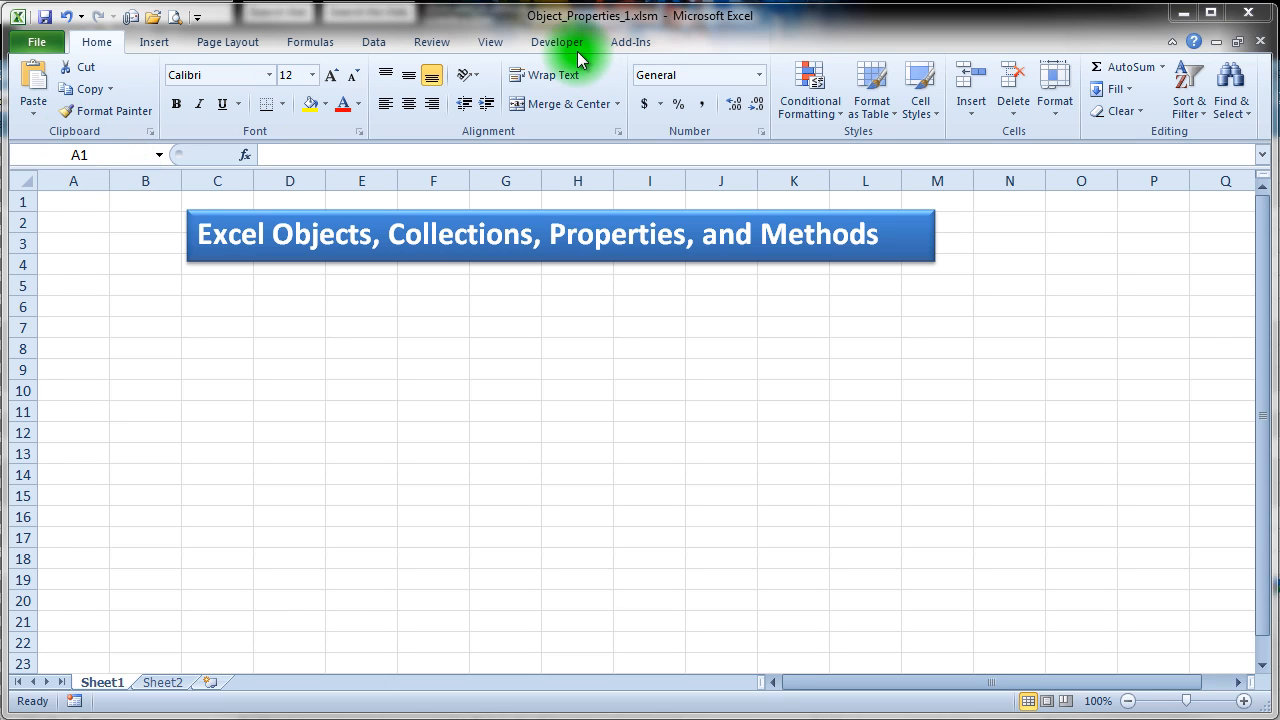
Show the Developer ribbon tools in the Object_Properties_1 workbook
left_click(556, 42)
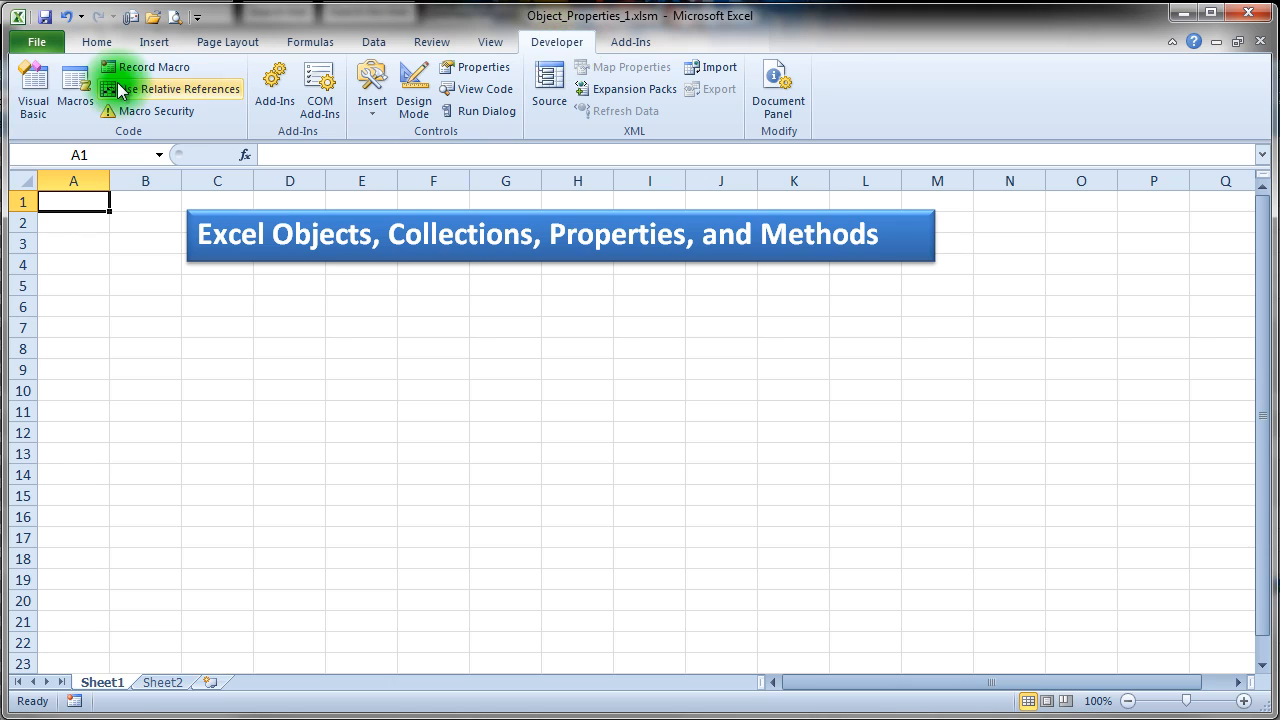
Bring up the VBA editor showing Sub one's MsgBox count statements
left_click(32, 88)
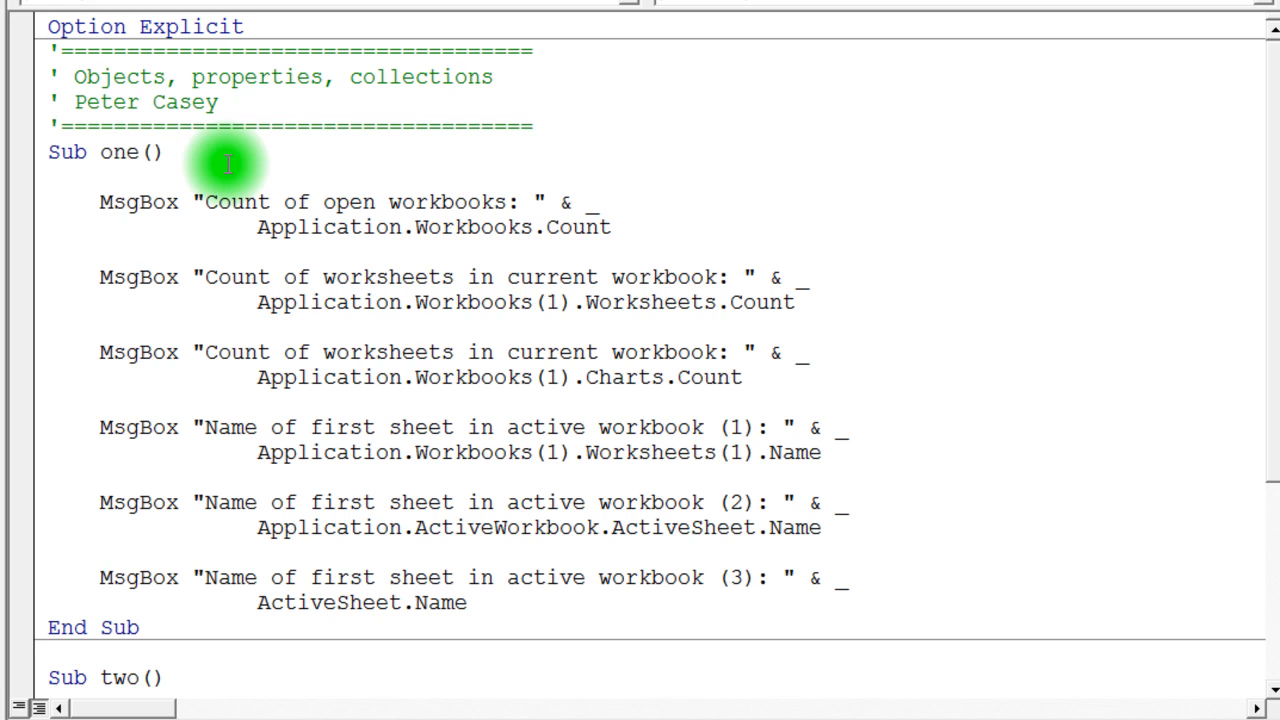
mouse_move(264, 228)
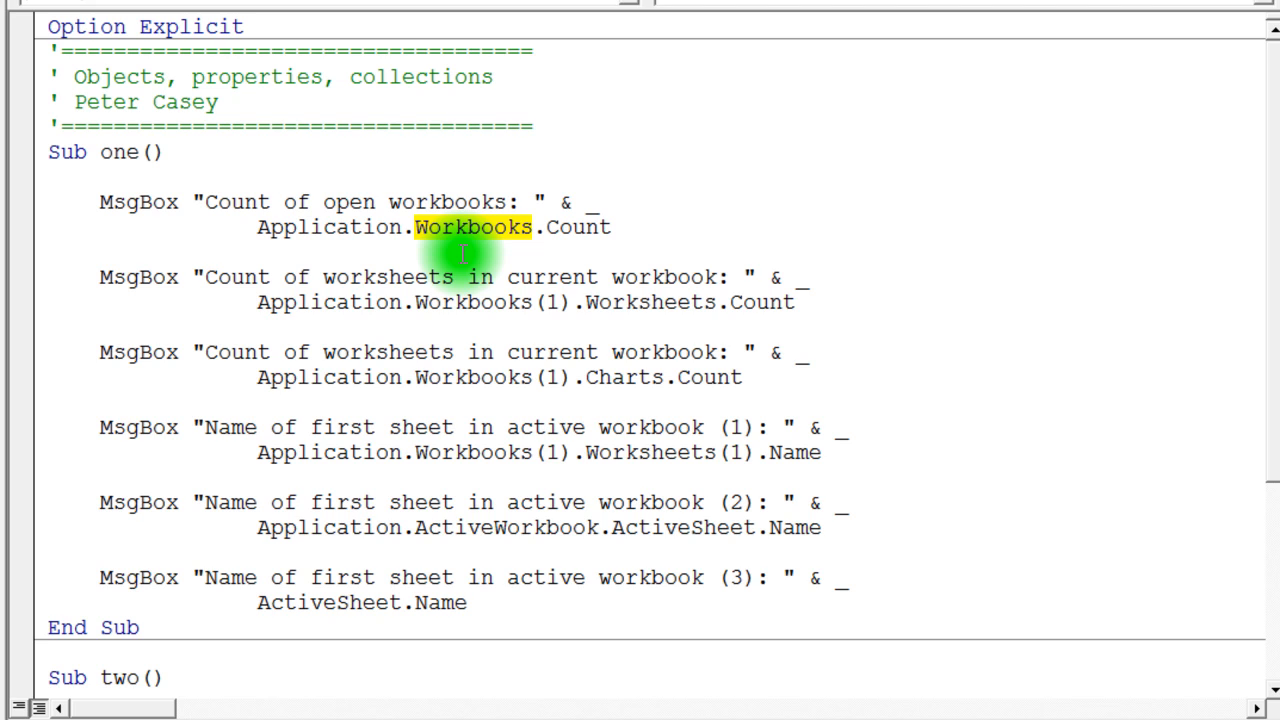
mouse_move(570, 228)
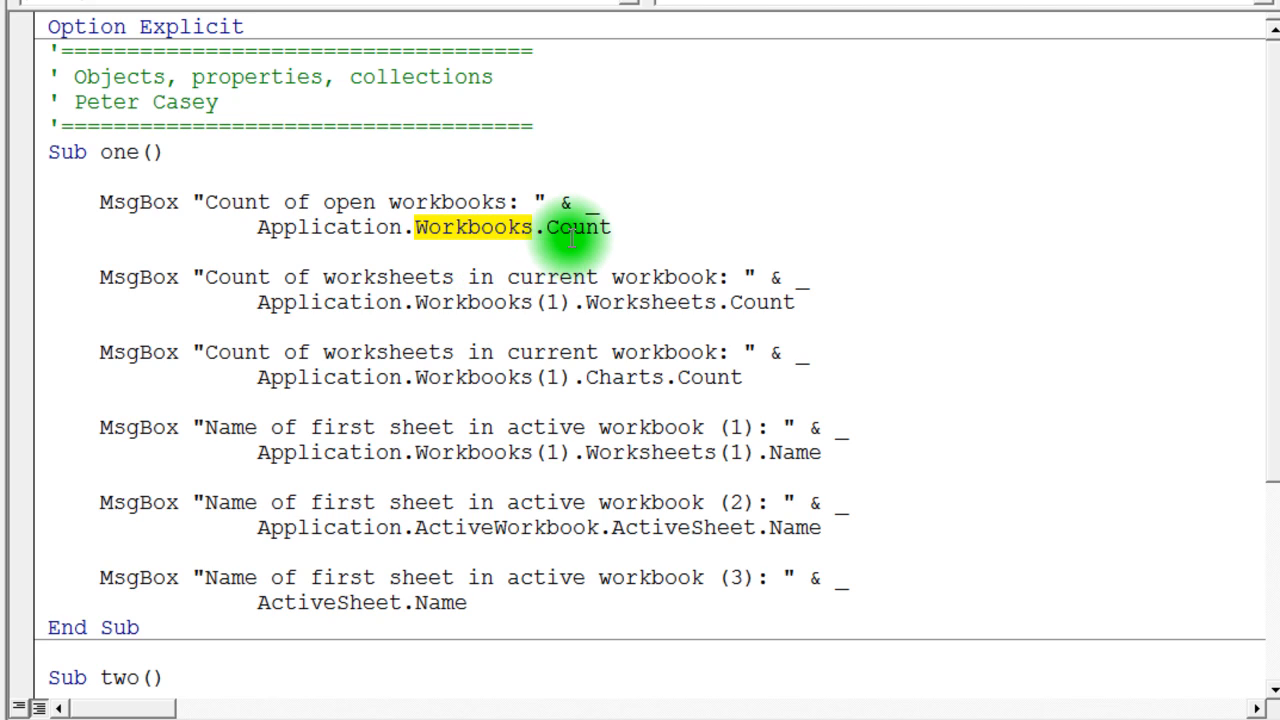
mouse_move(498, 228)
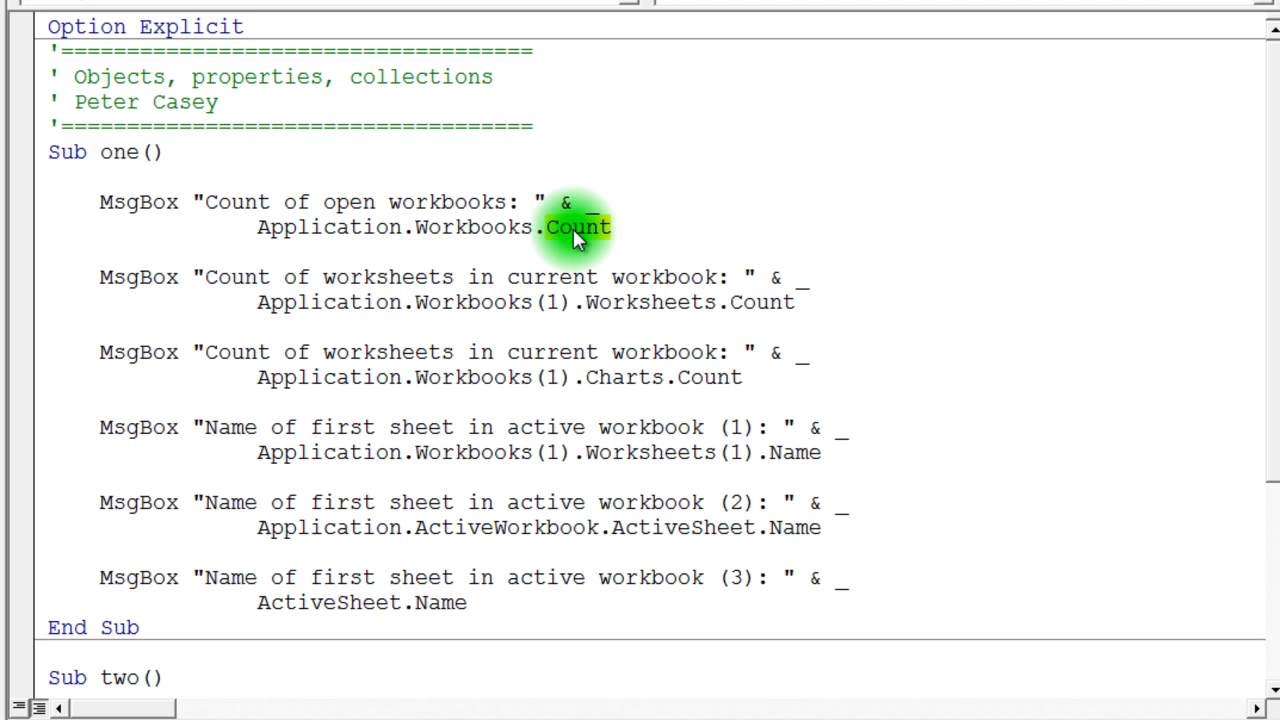
double_click(576, 228)
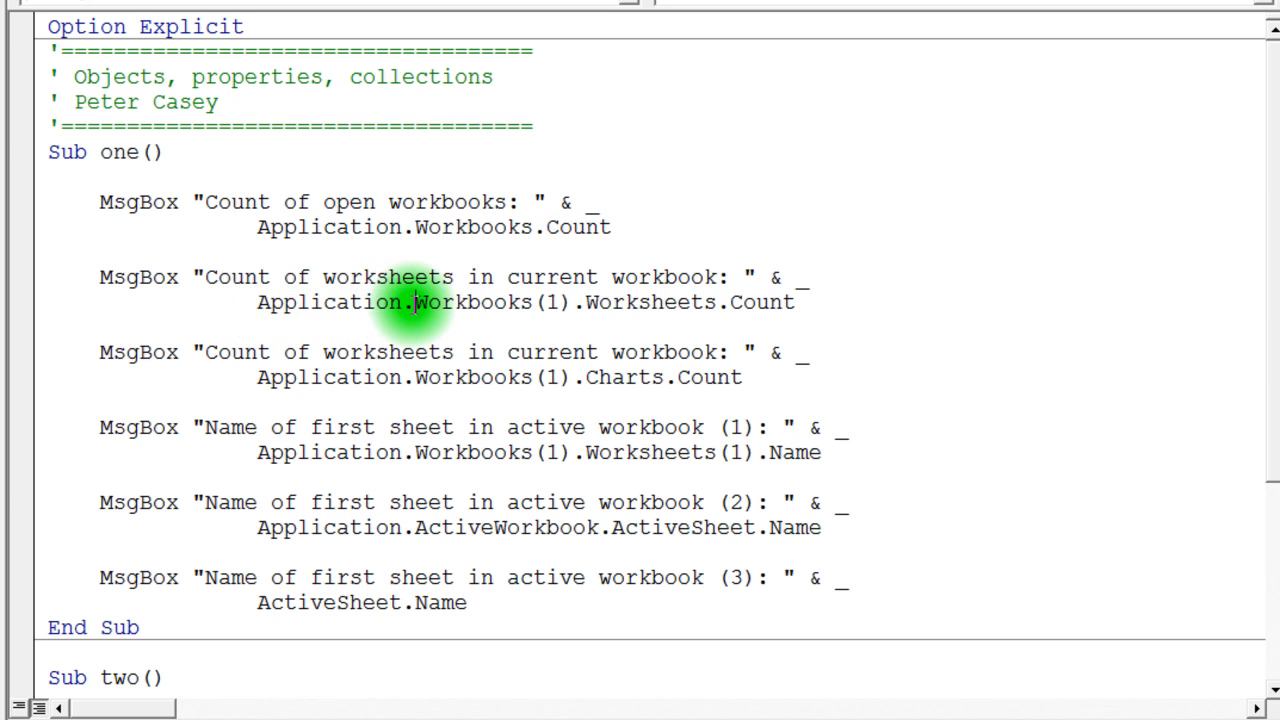
double_click(476, 302)
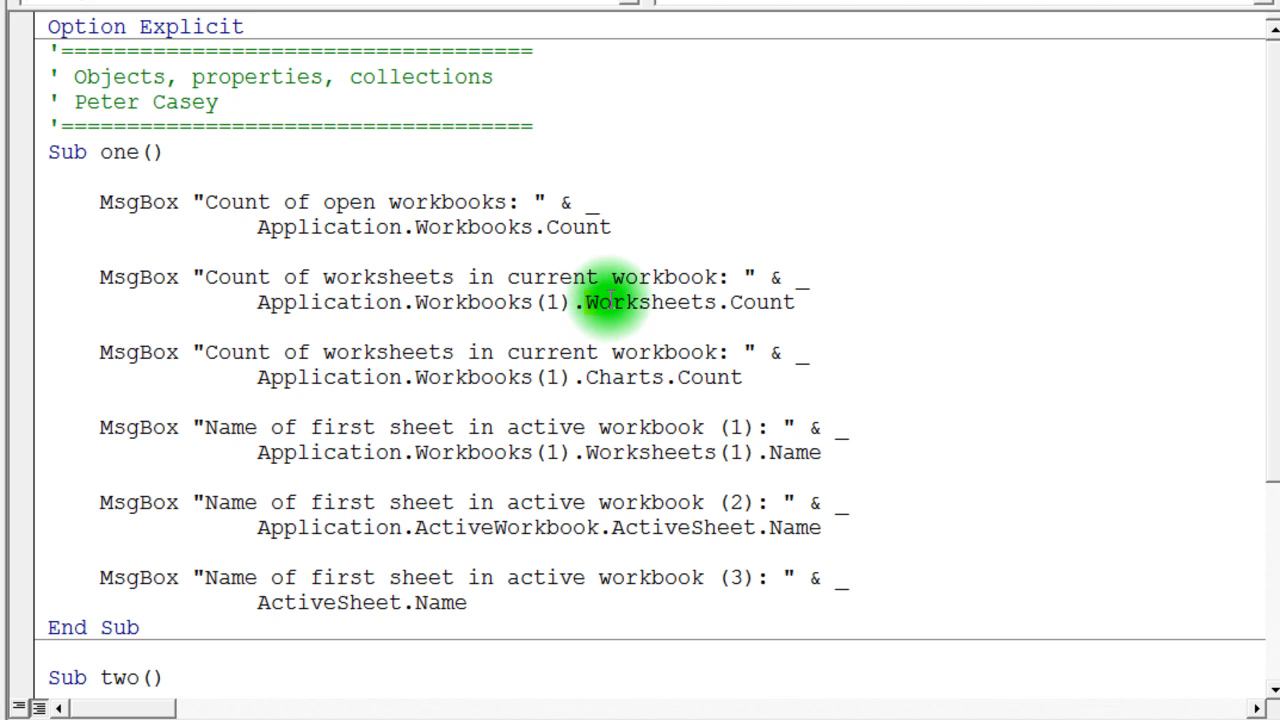
double_click(650, 302)
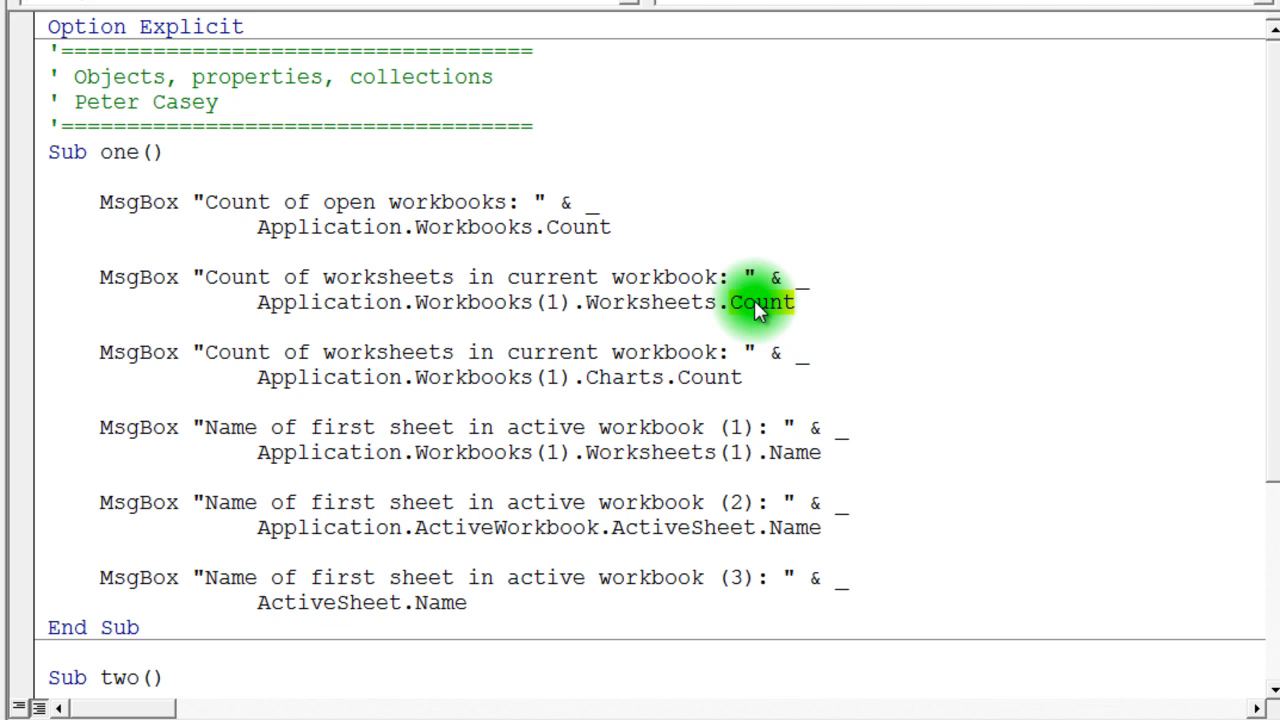
double_click(762, 302)
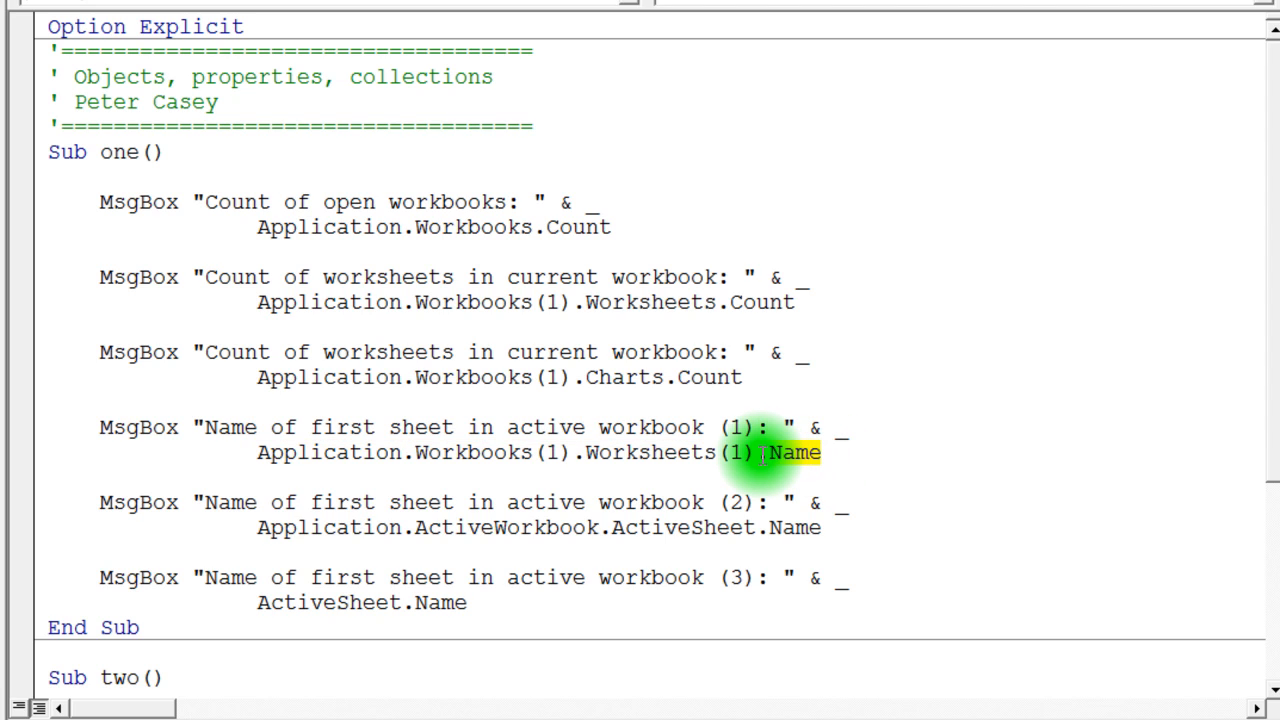
mouse_move(756, 464)
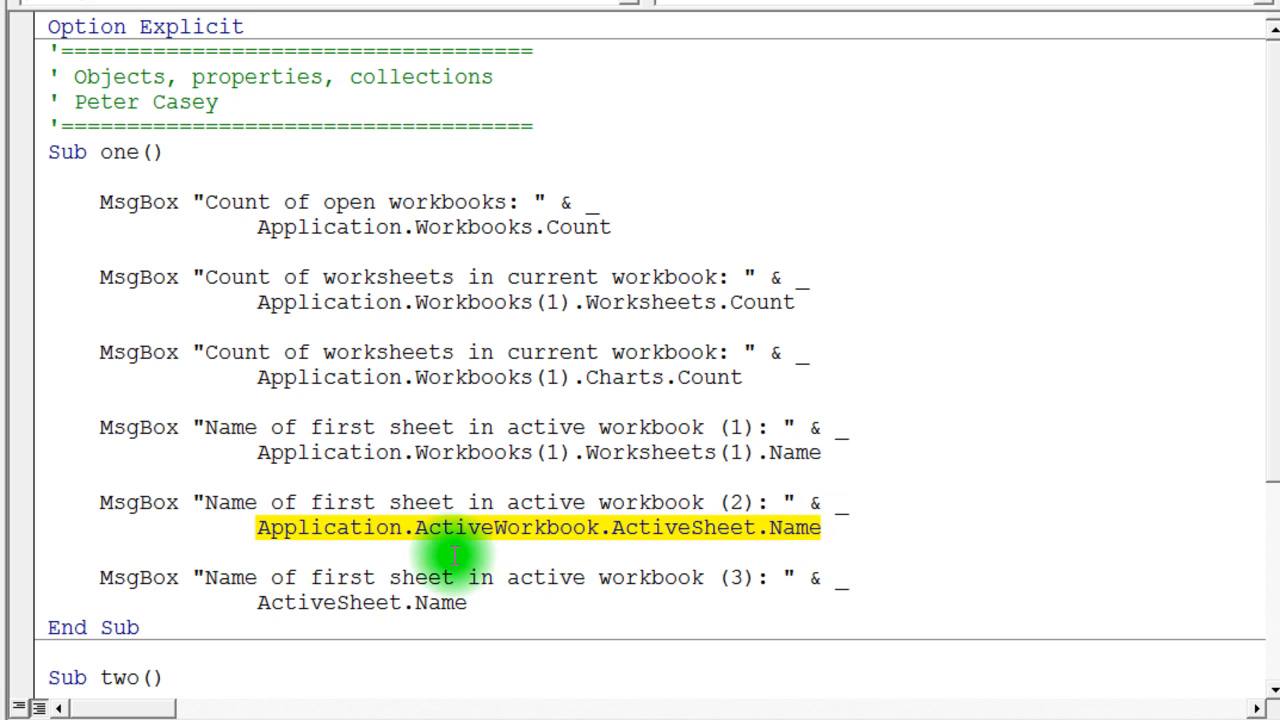
Highlight the ActiveWorkbook and Name properties in the ActiveSheet.Name statement
double_click(504, 528)
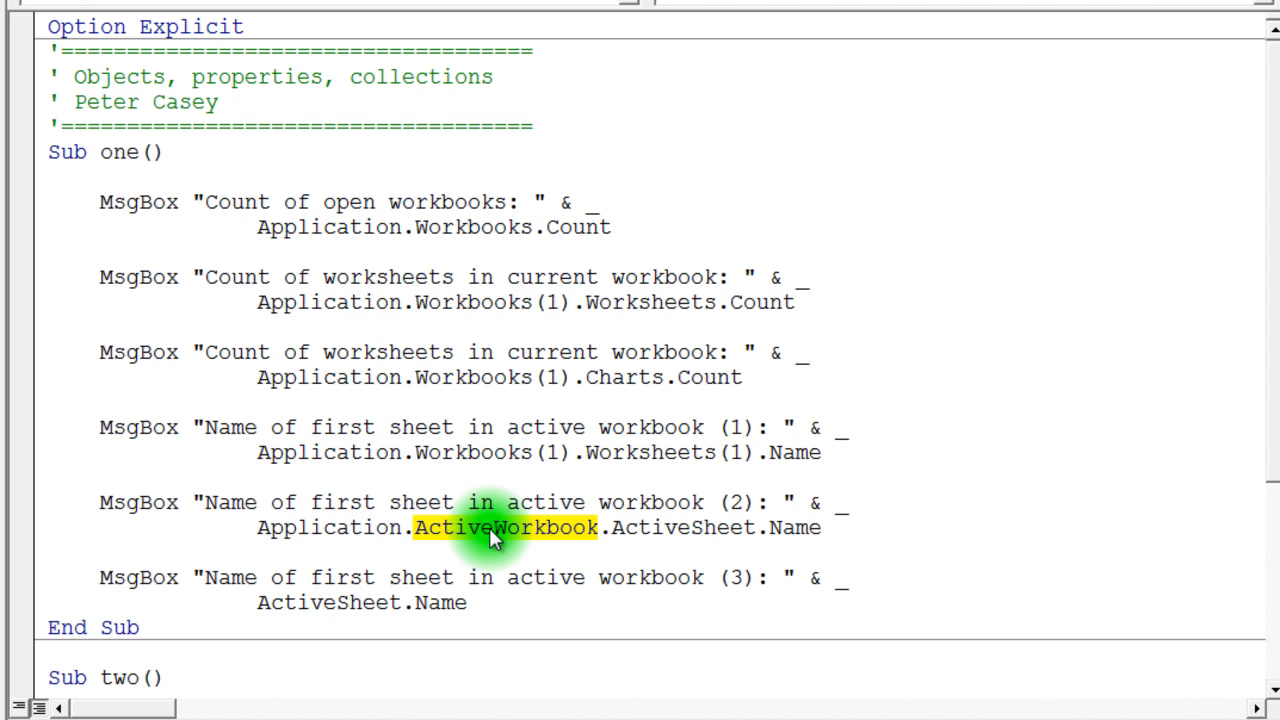
mouse_move(656, 528)
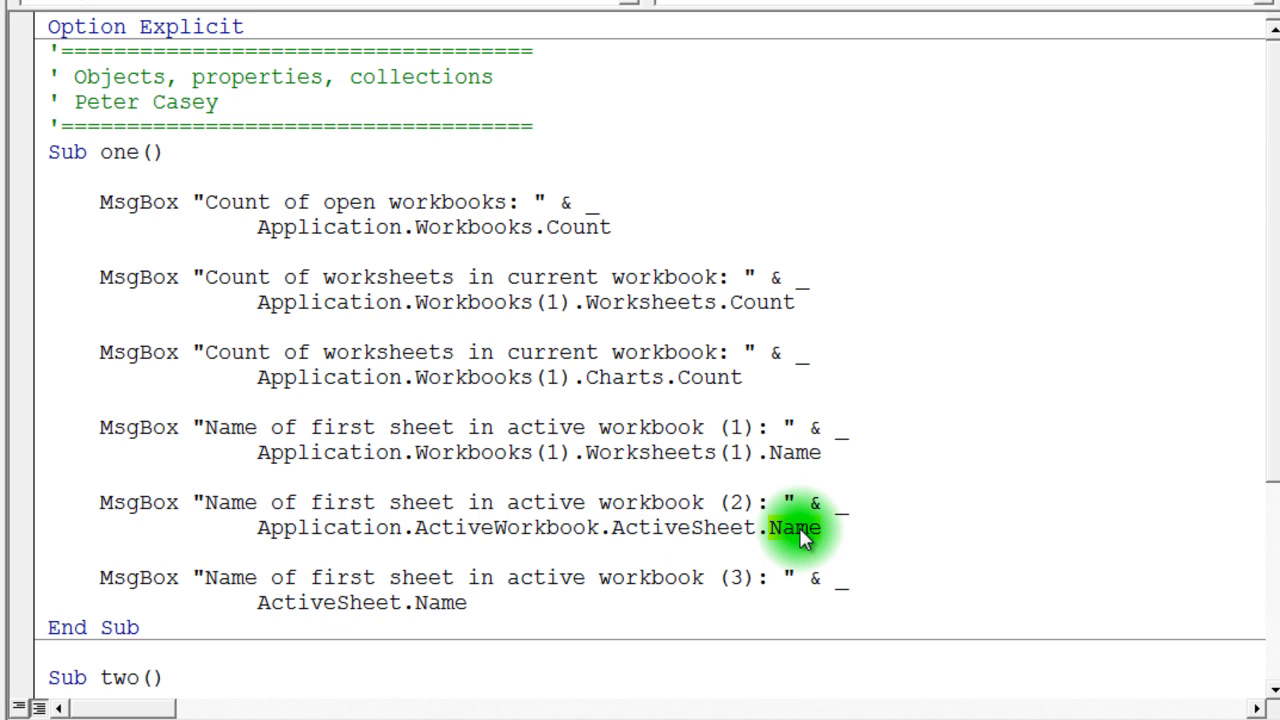
double_click(796, 528)
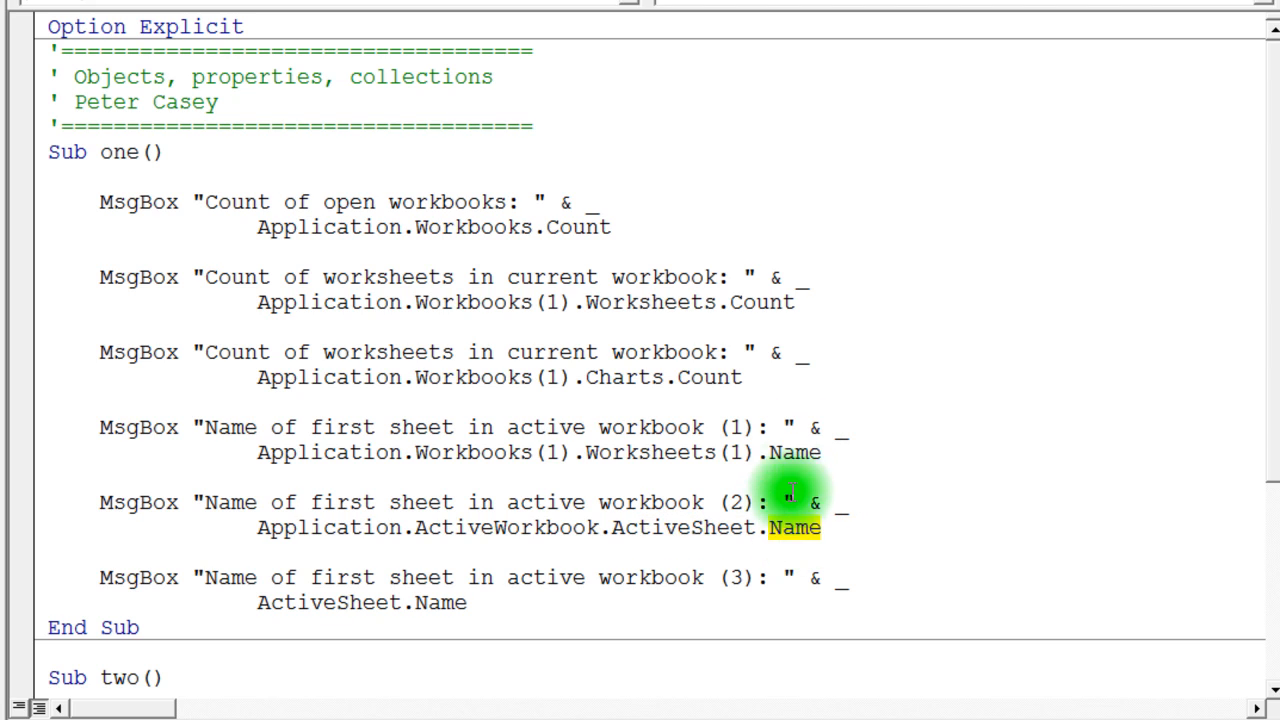
mouse_move(630, 528)
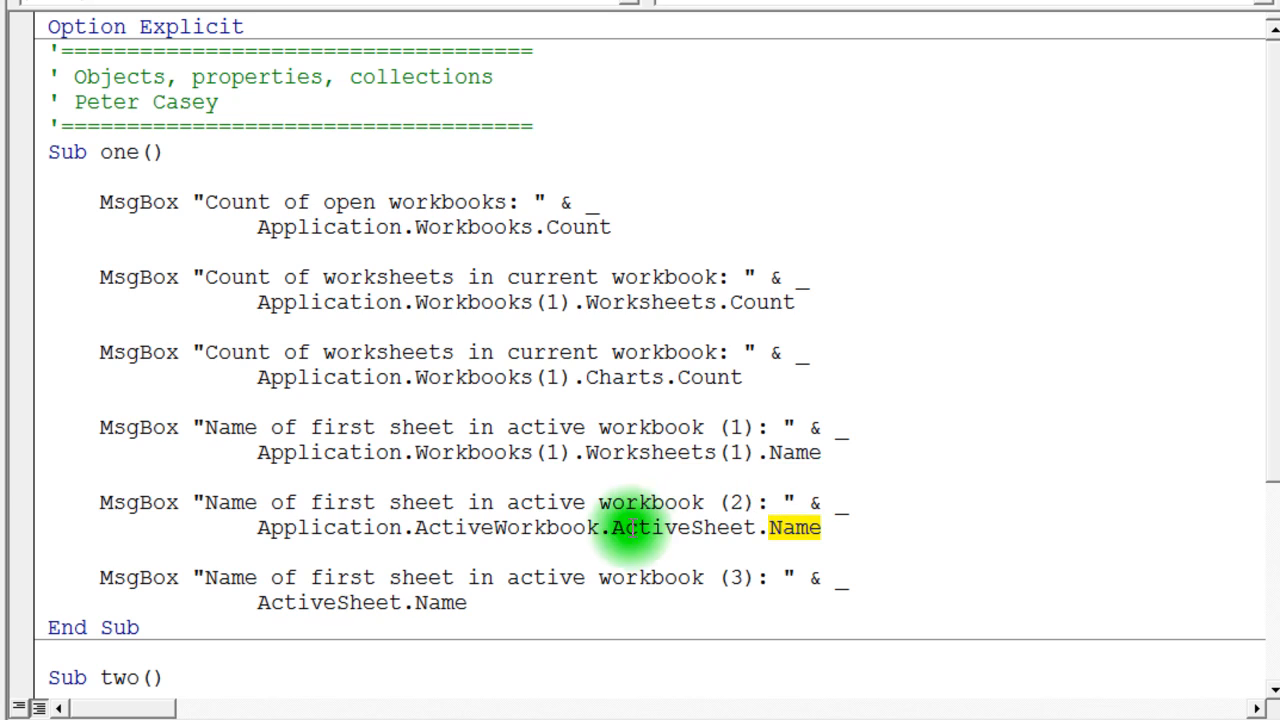
mouse_move(264, 602)
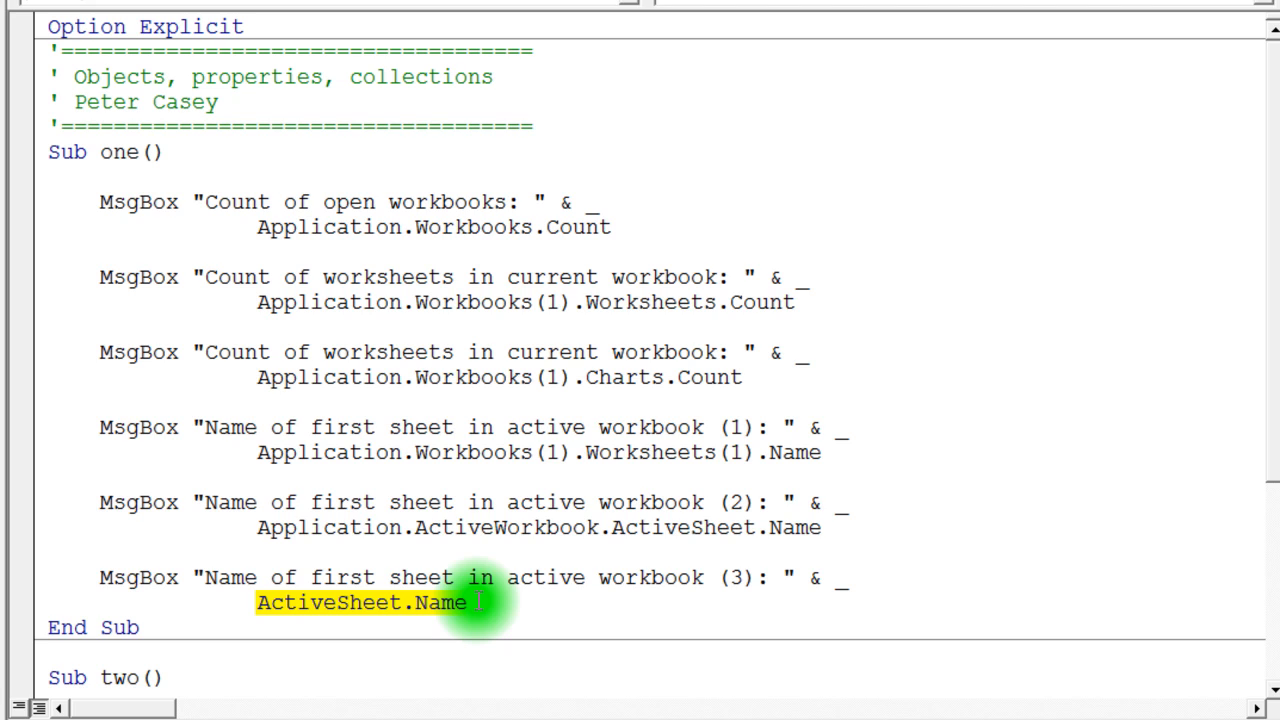
mouse_move(236, 276)
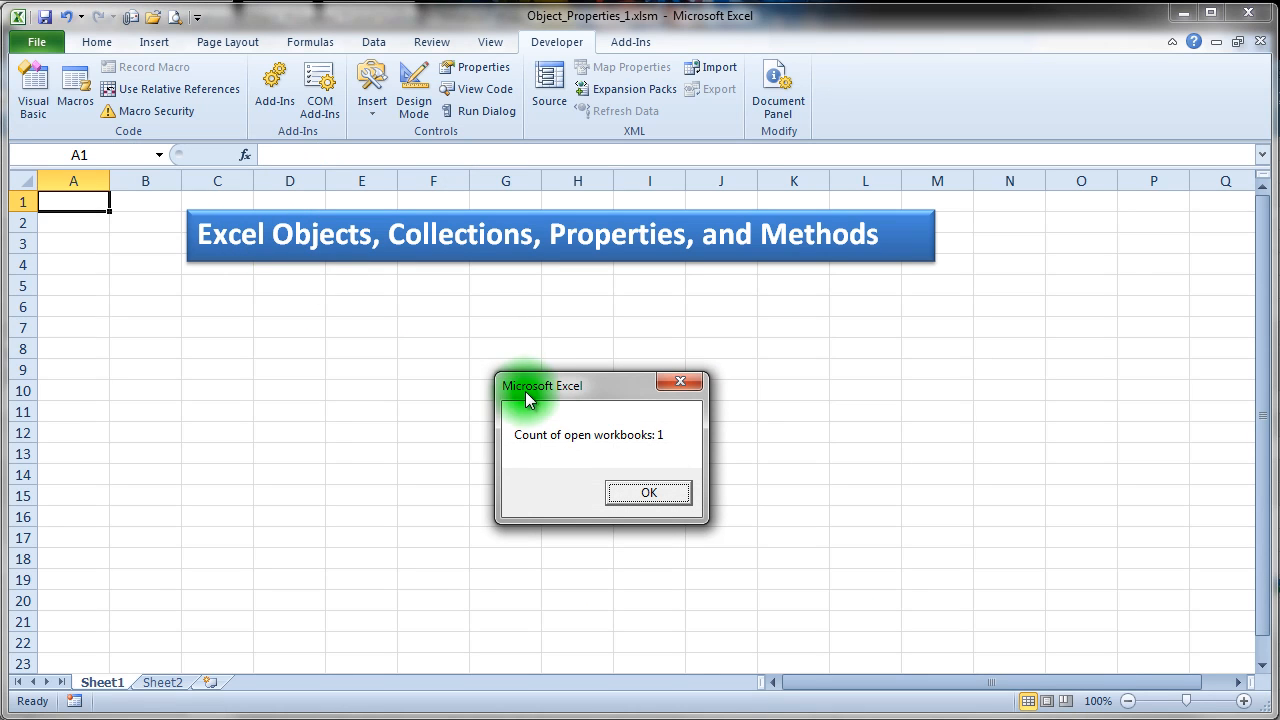
Confirm the messages reporting 1 open workbook and 2 worksheets
left_click(648, 492)
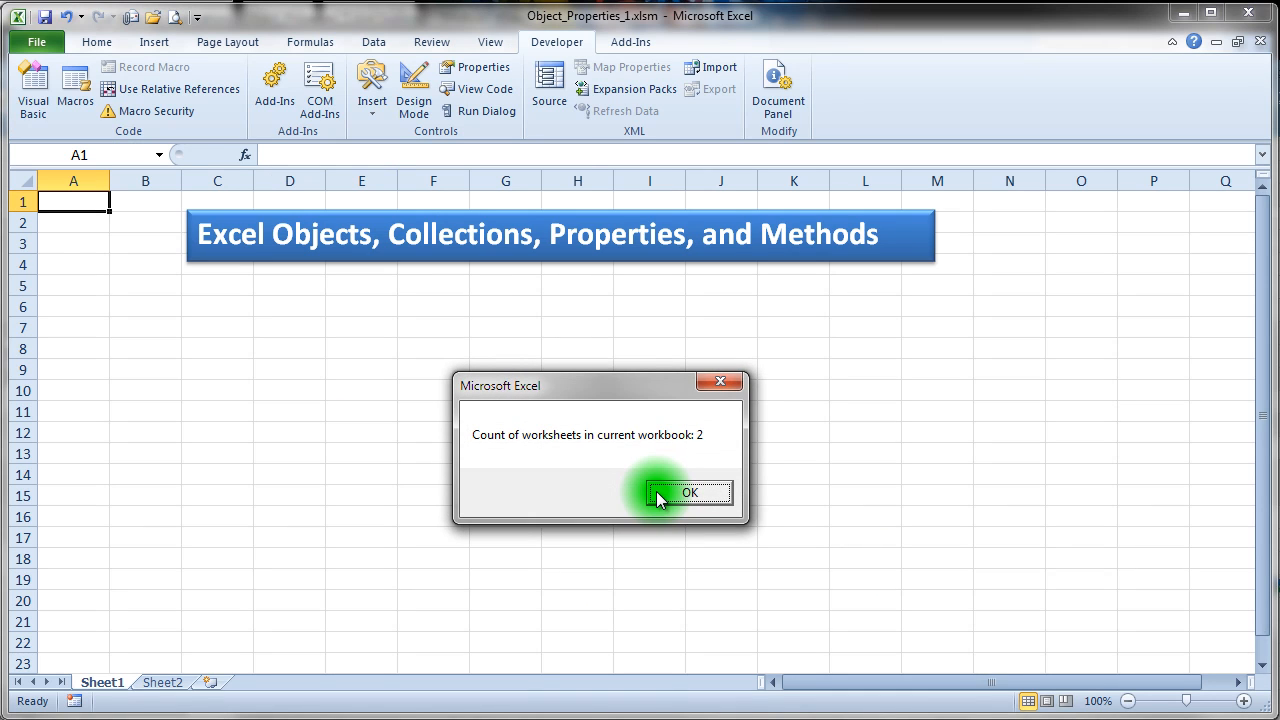
mouse_move(660, 464)
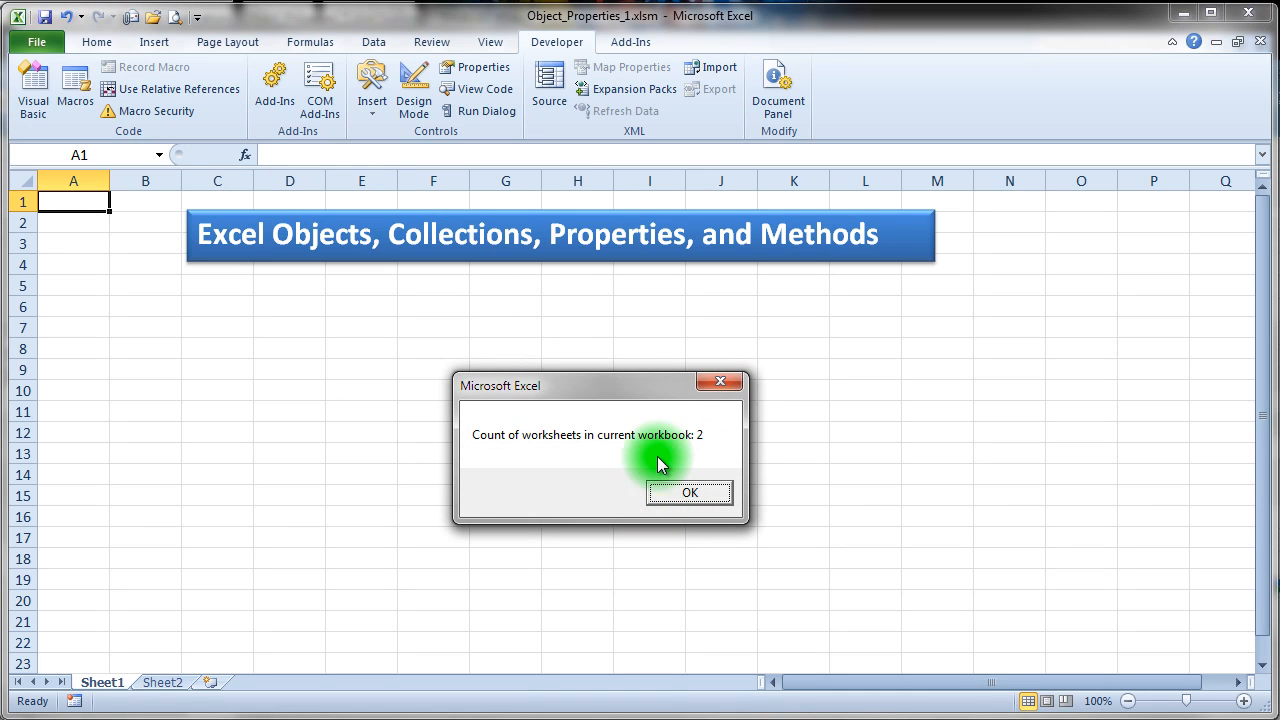
mouse_move(484, 540)
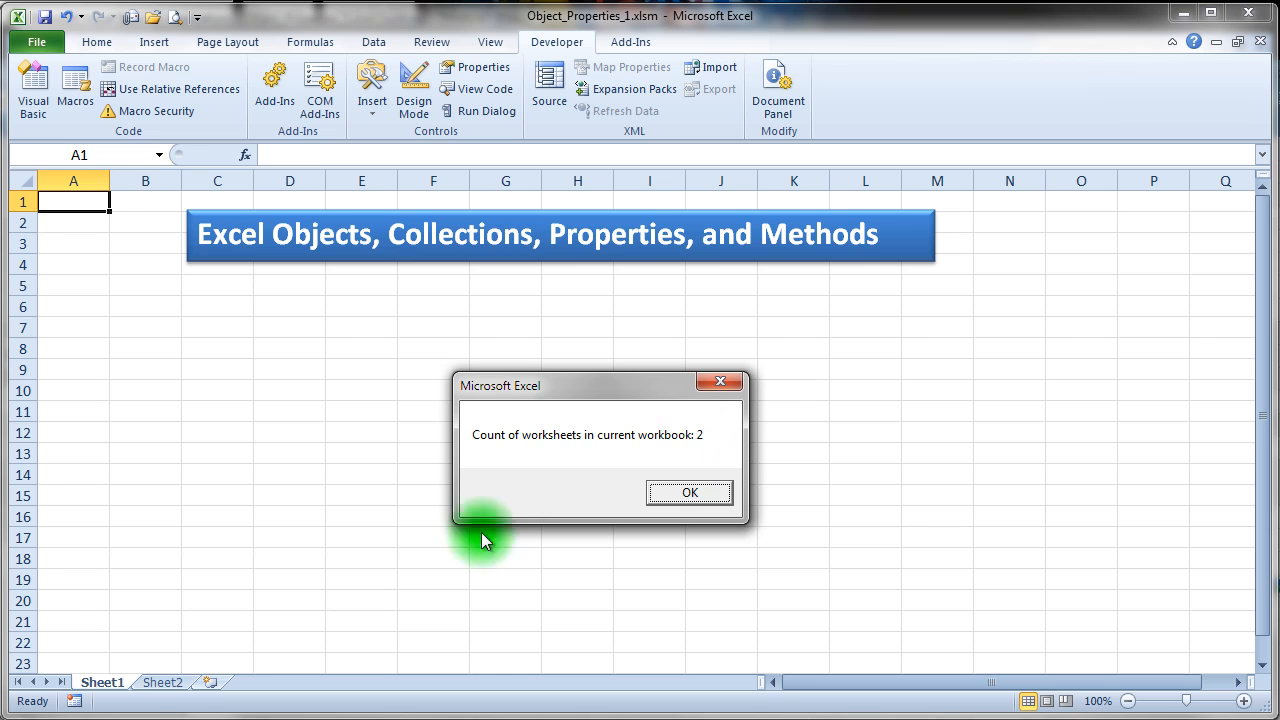
mouse_move(610, 530)
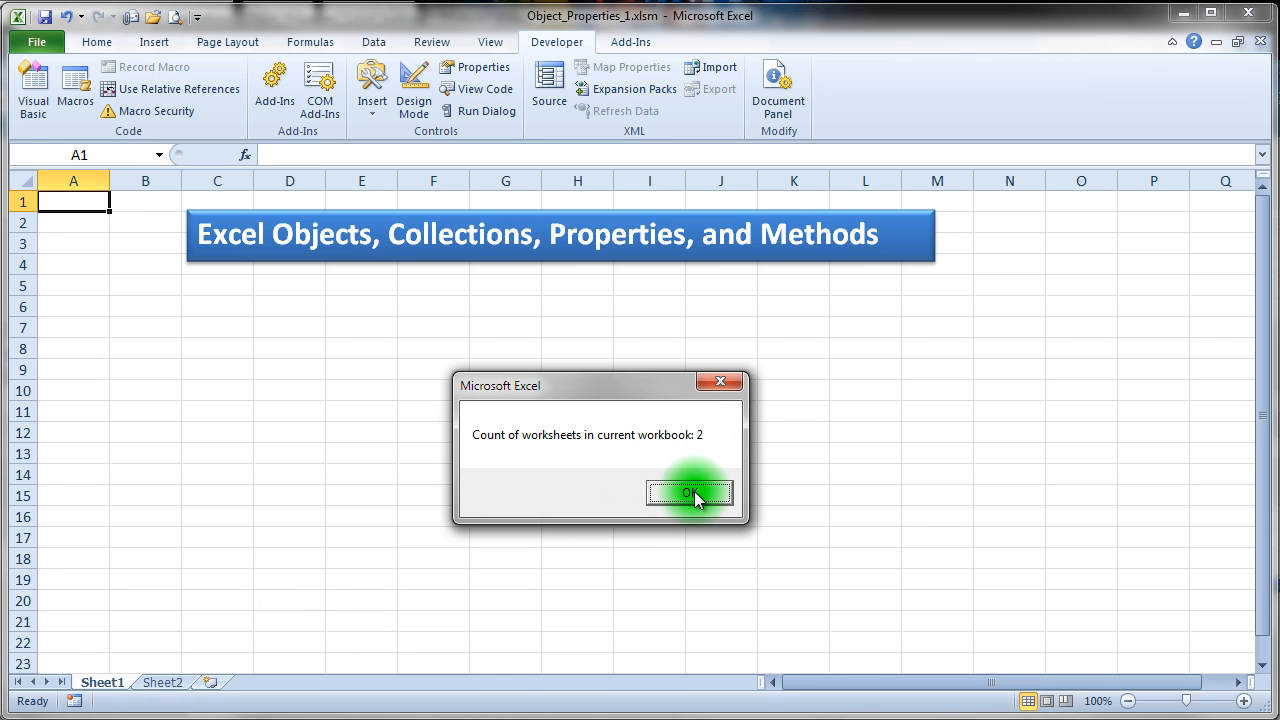
left_click(688, 494)
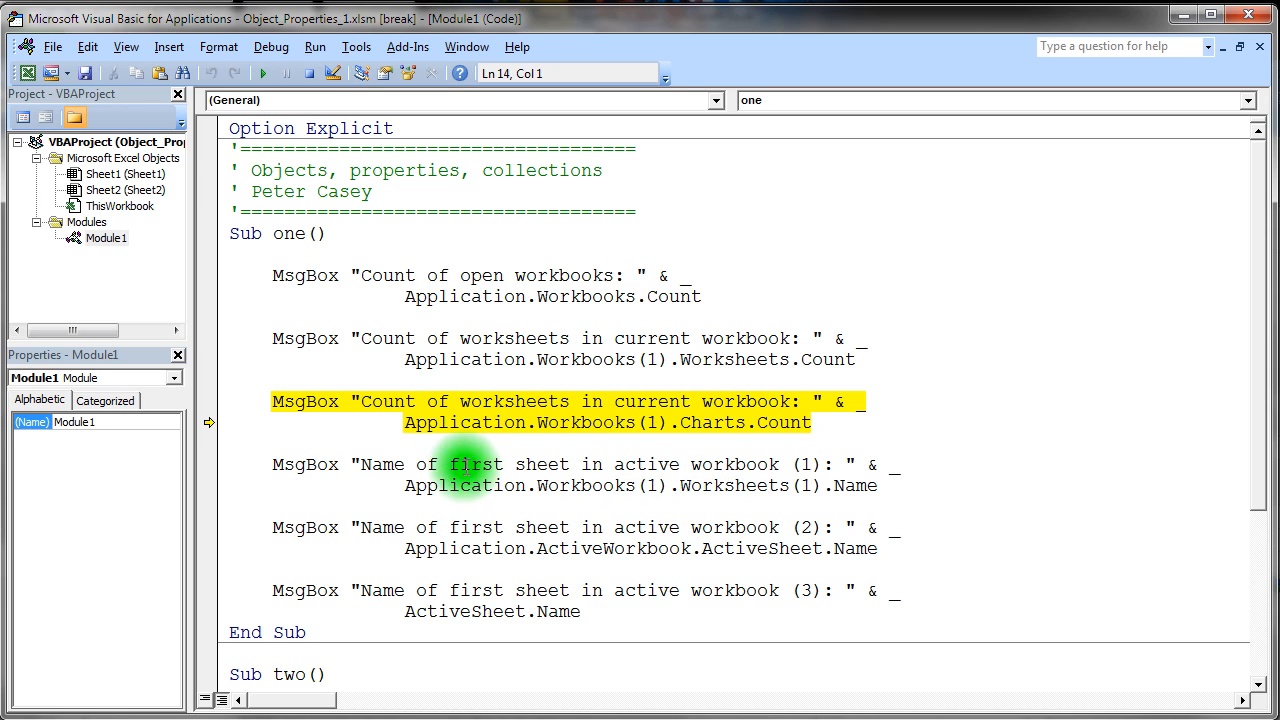
mouse_move(236, 464)
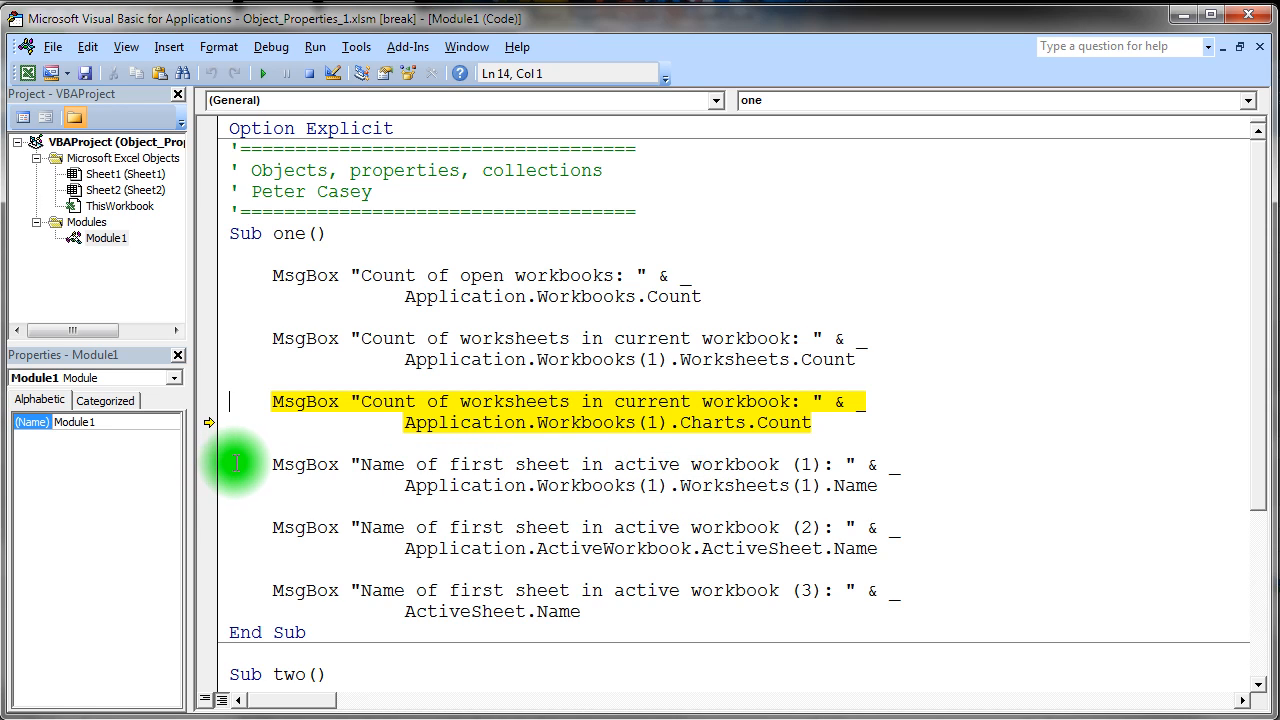
mouse_move(650, 360)
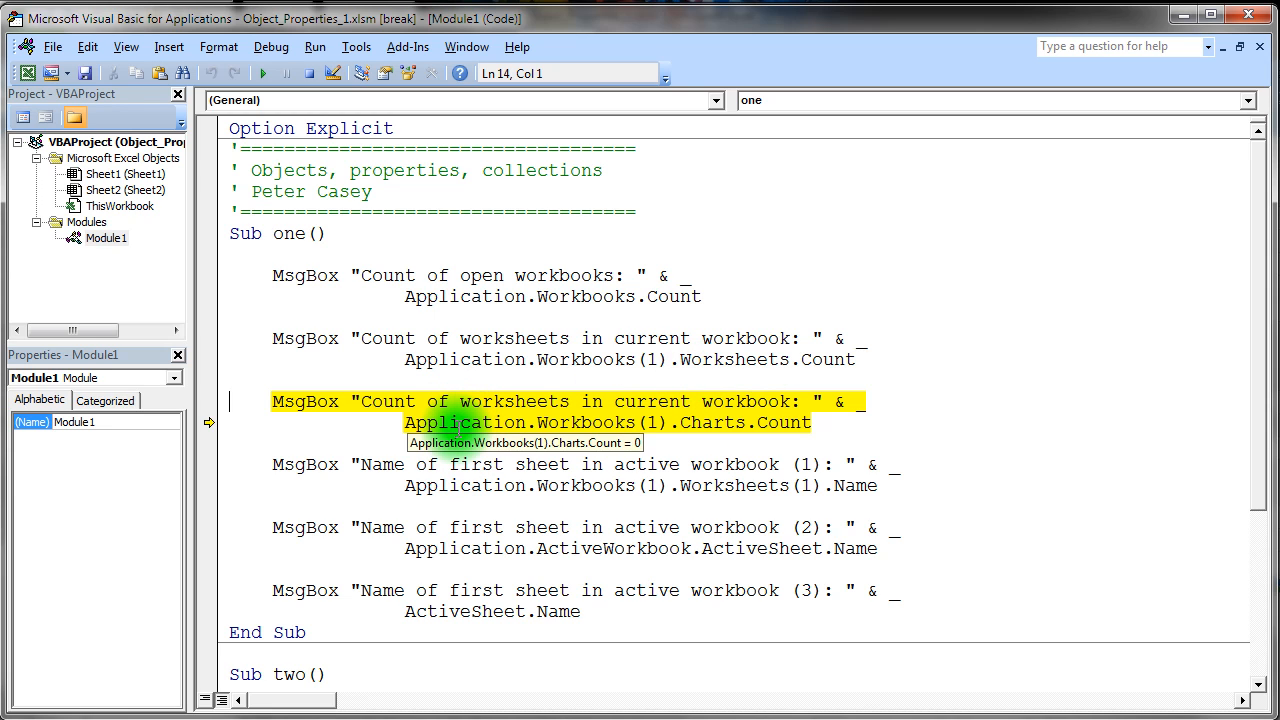
mouse_move(564, 486)
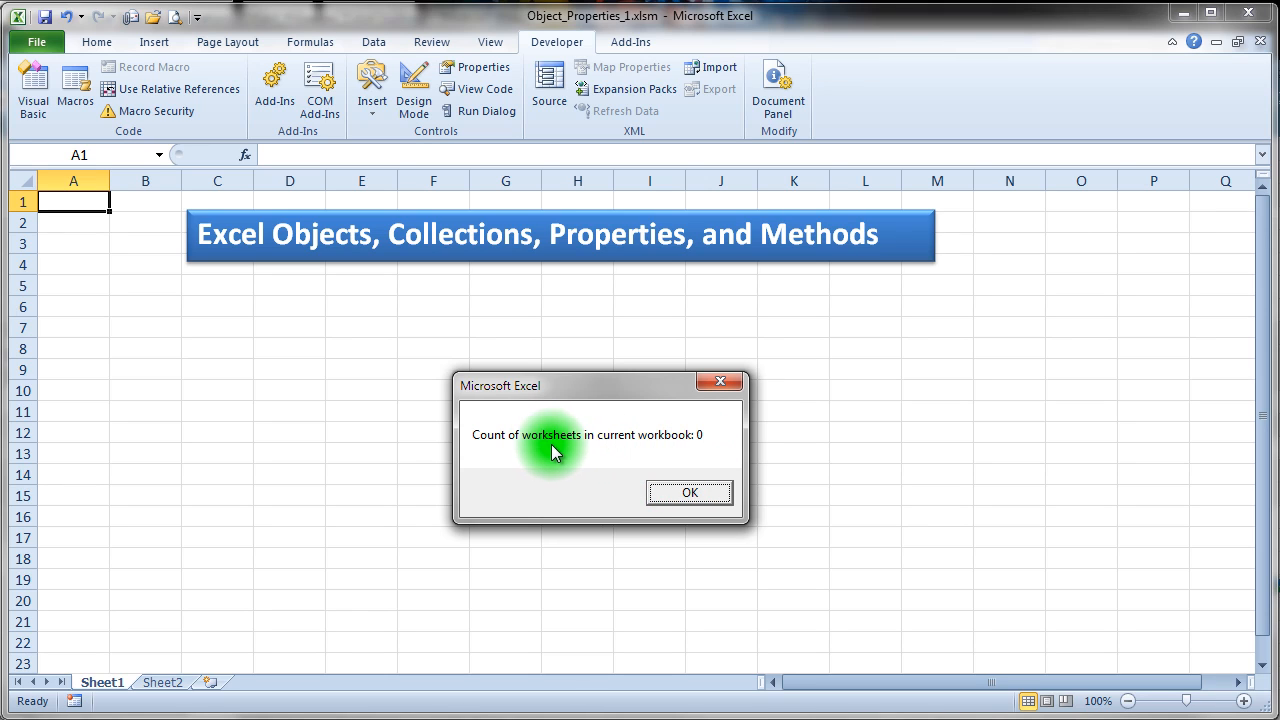
mouse_move(696, 494)
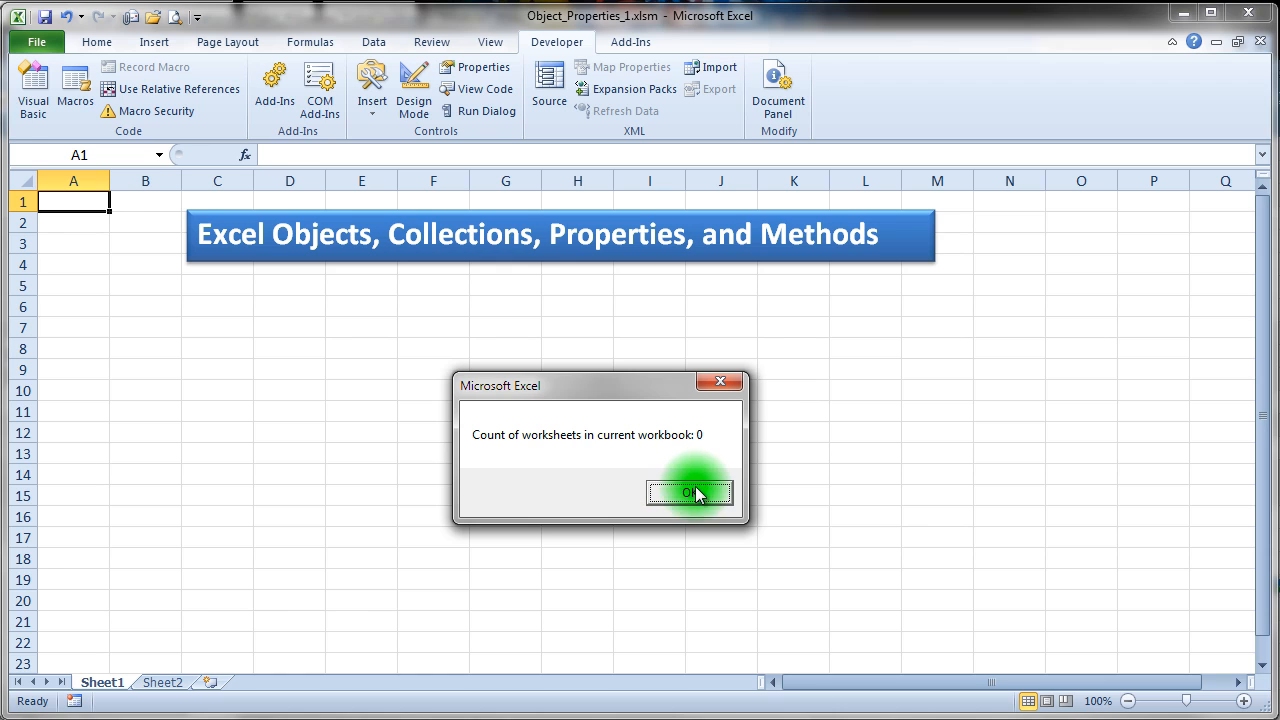
Confirm the 0 charts message and the three sheet-name messages reporting Sheet1
left_click(688, 492)
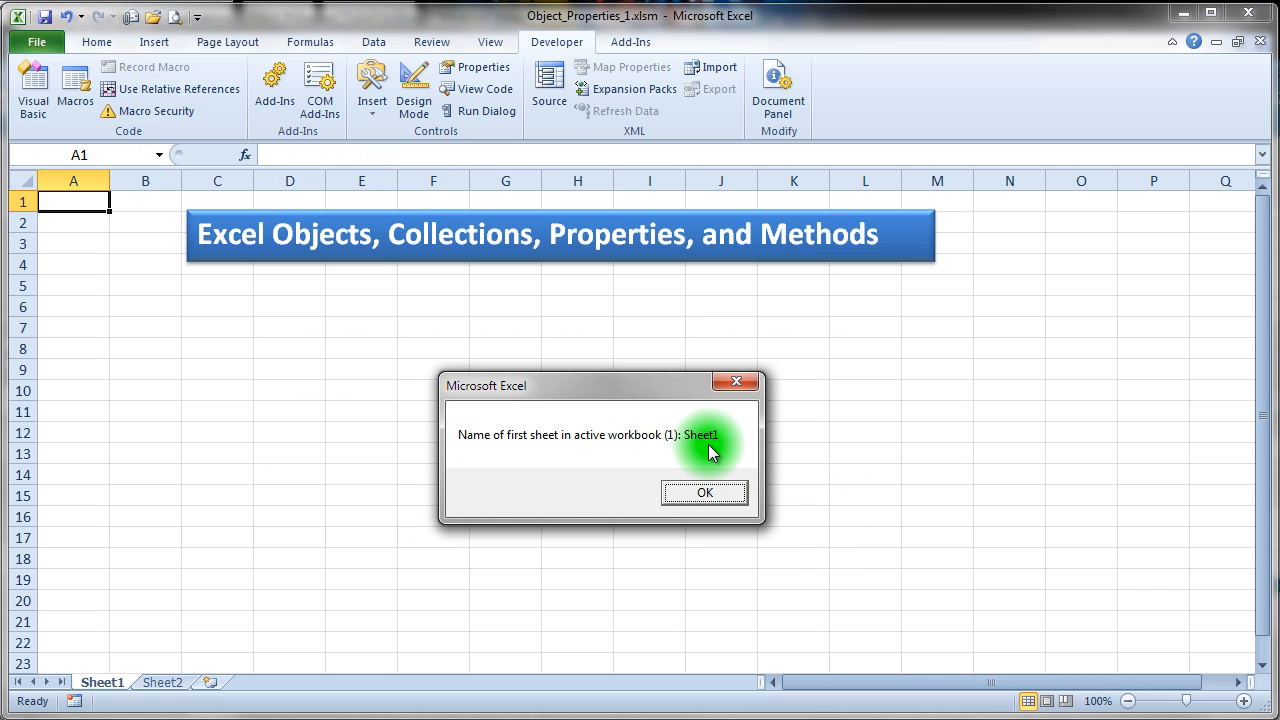
mouse_move(128, 670)
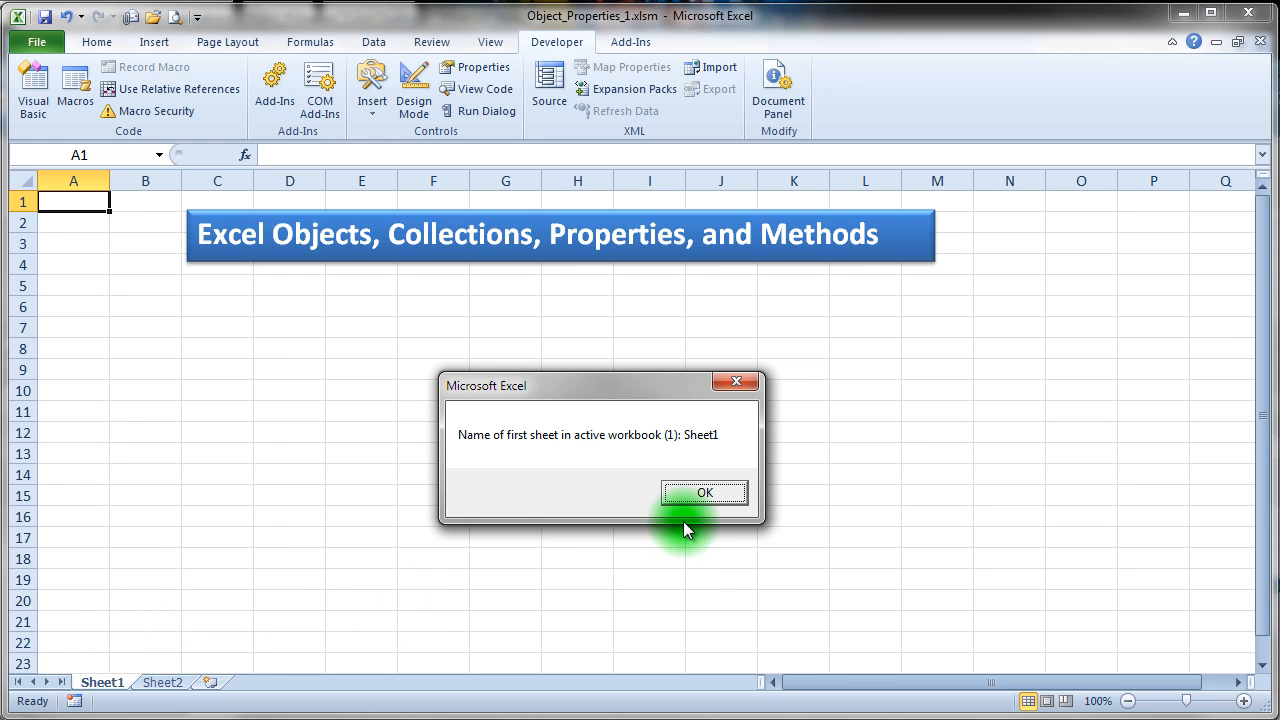
left_click(704, 492)
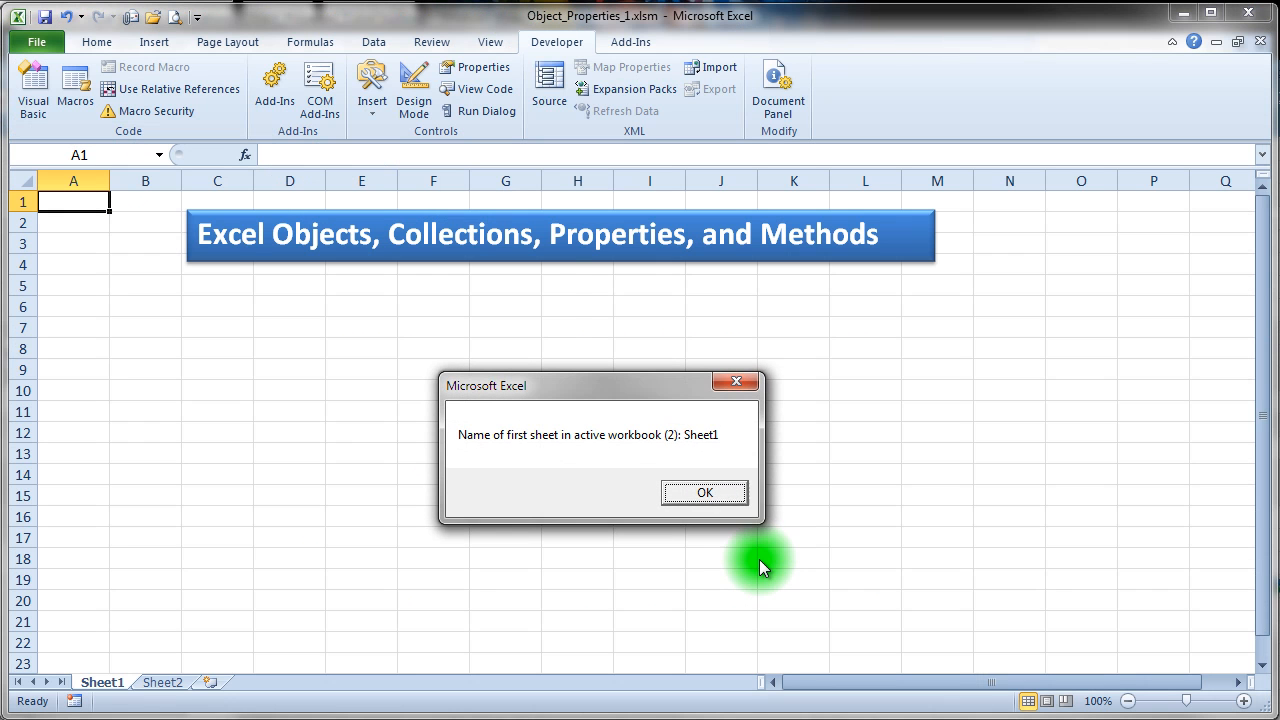
mouse_move(704, 492)
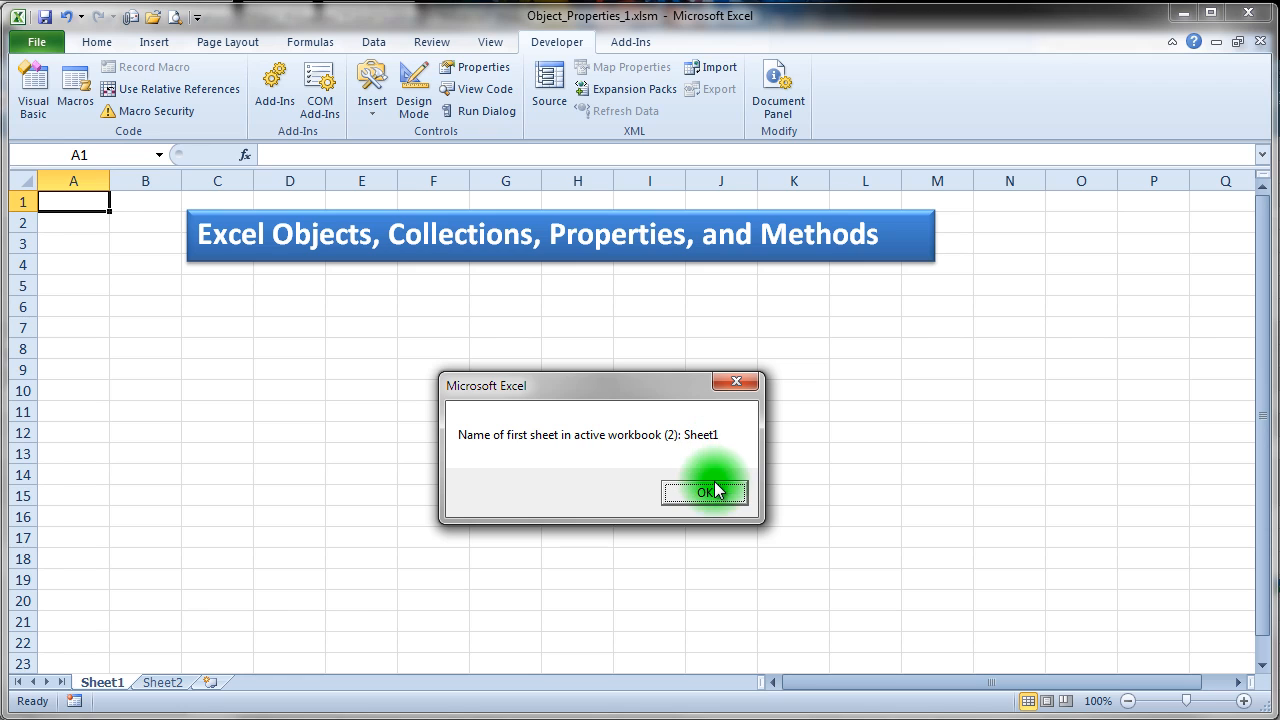
left_click(704, 492)
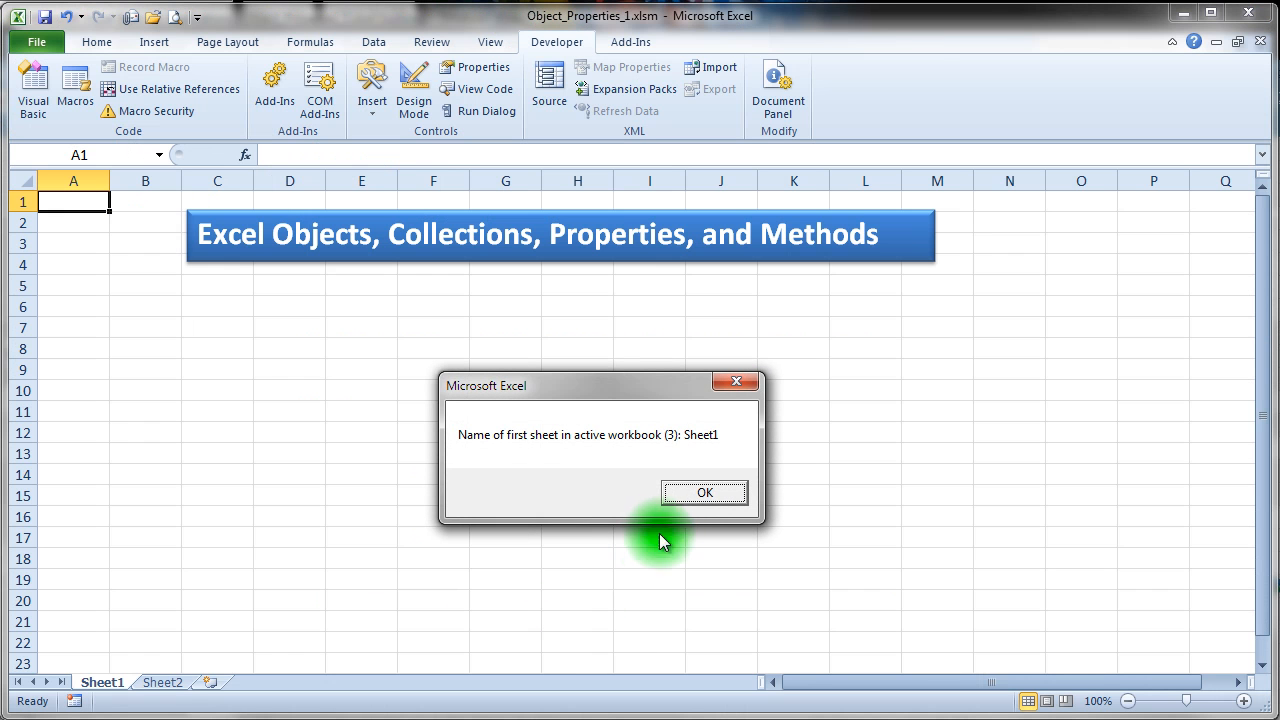
mouse_move(670, 482)
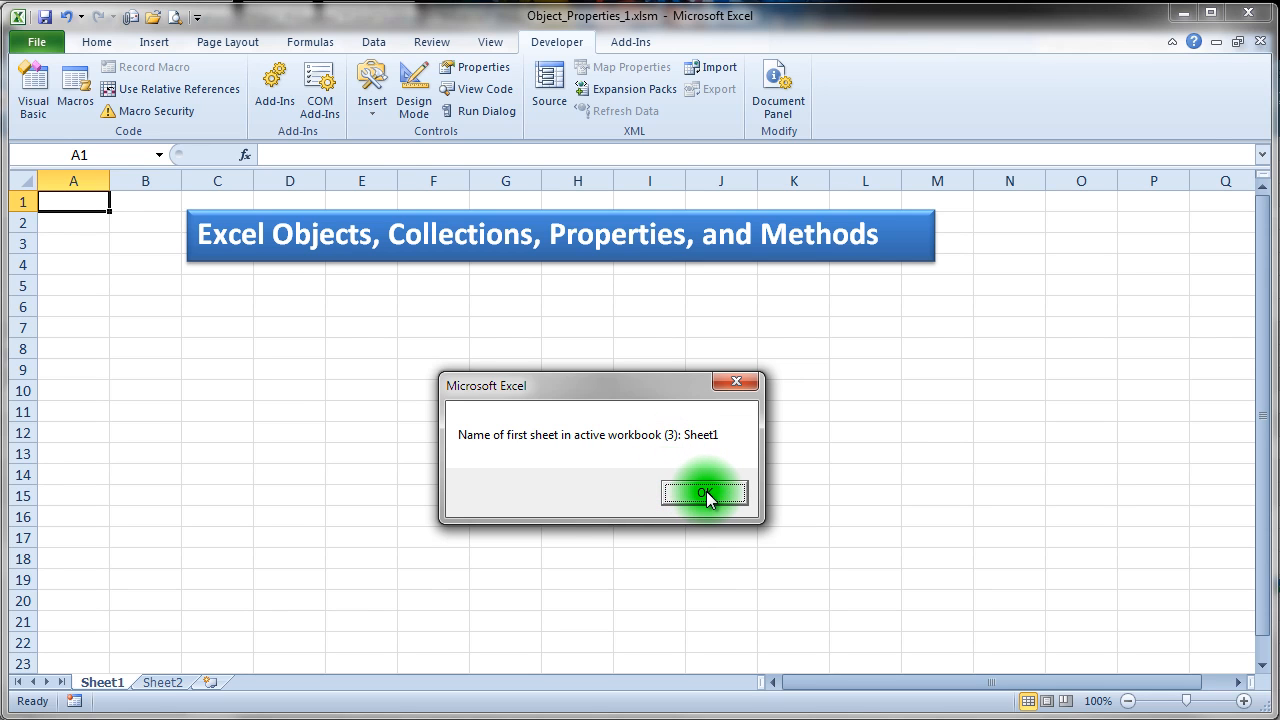
left_click(704, 492)
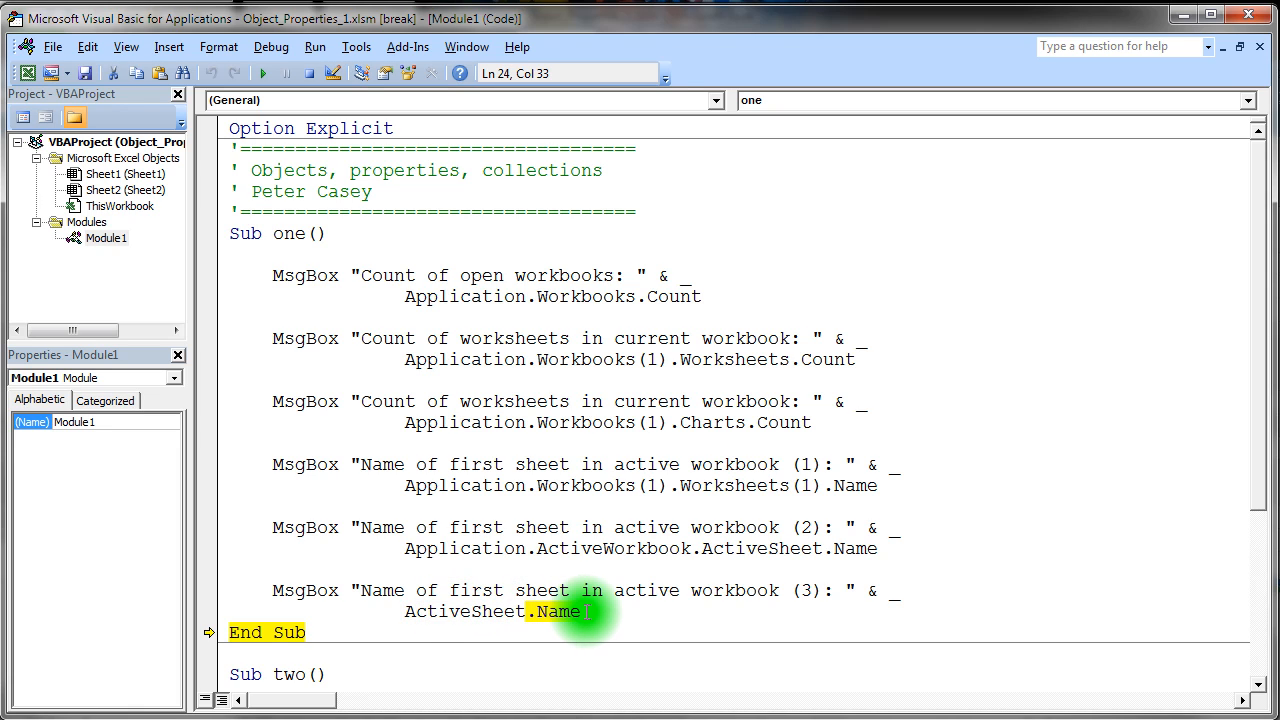
mouse_move(716, 628)
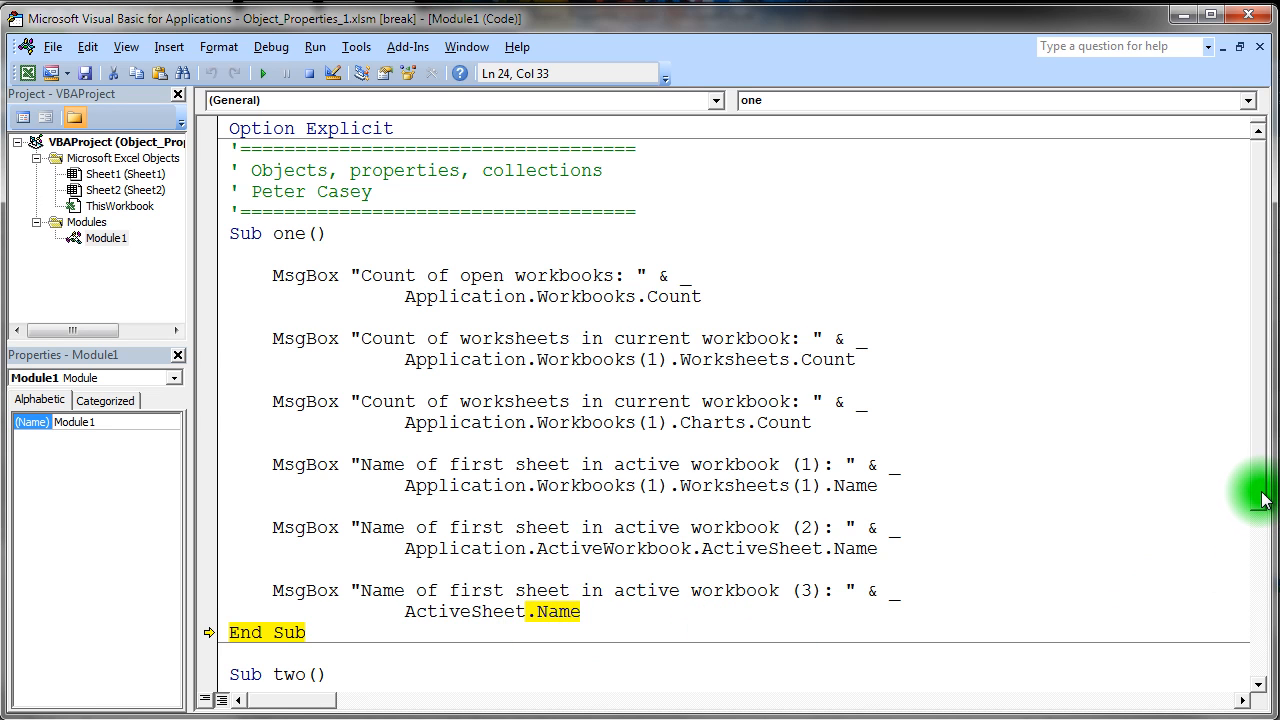
scroll("down", 3)
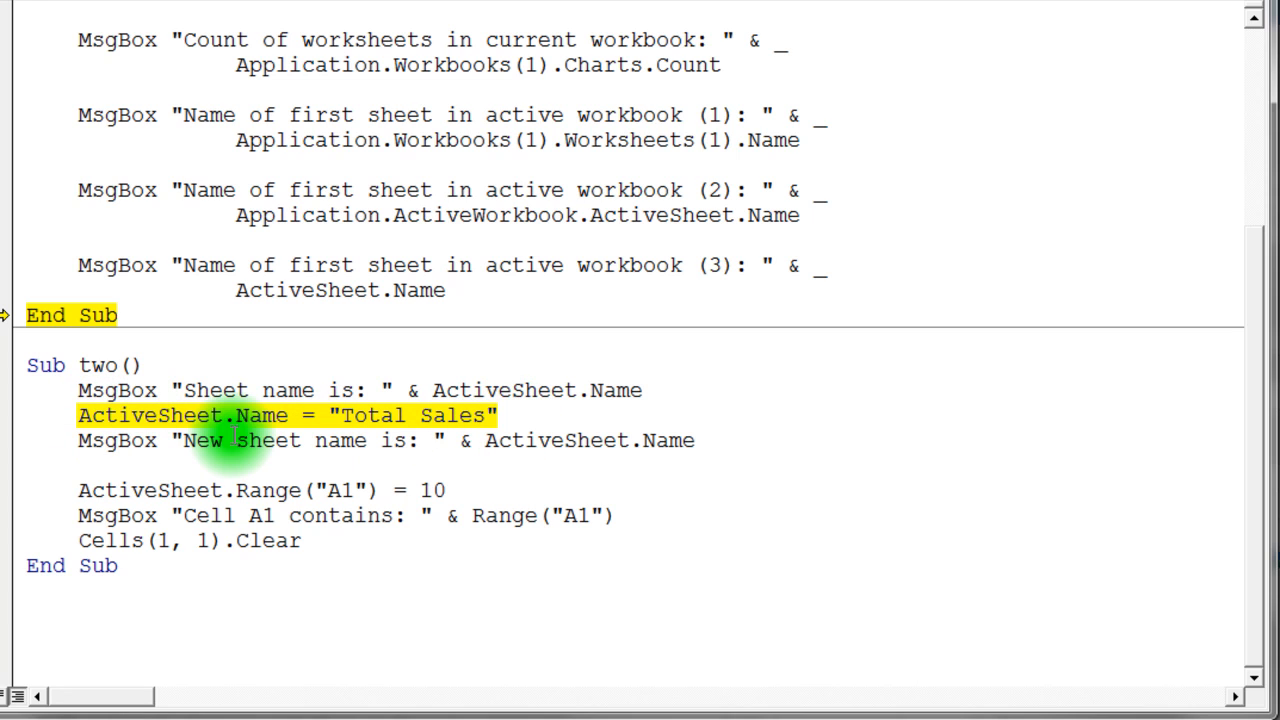
mouse_move(444, 424)
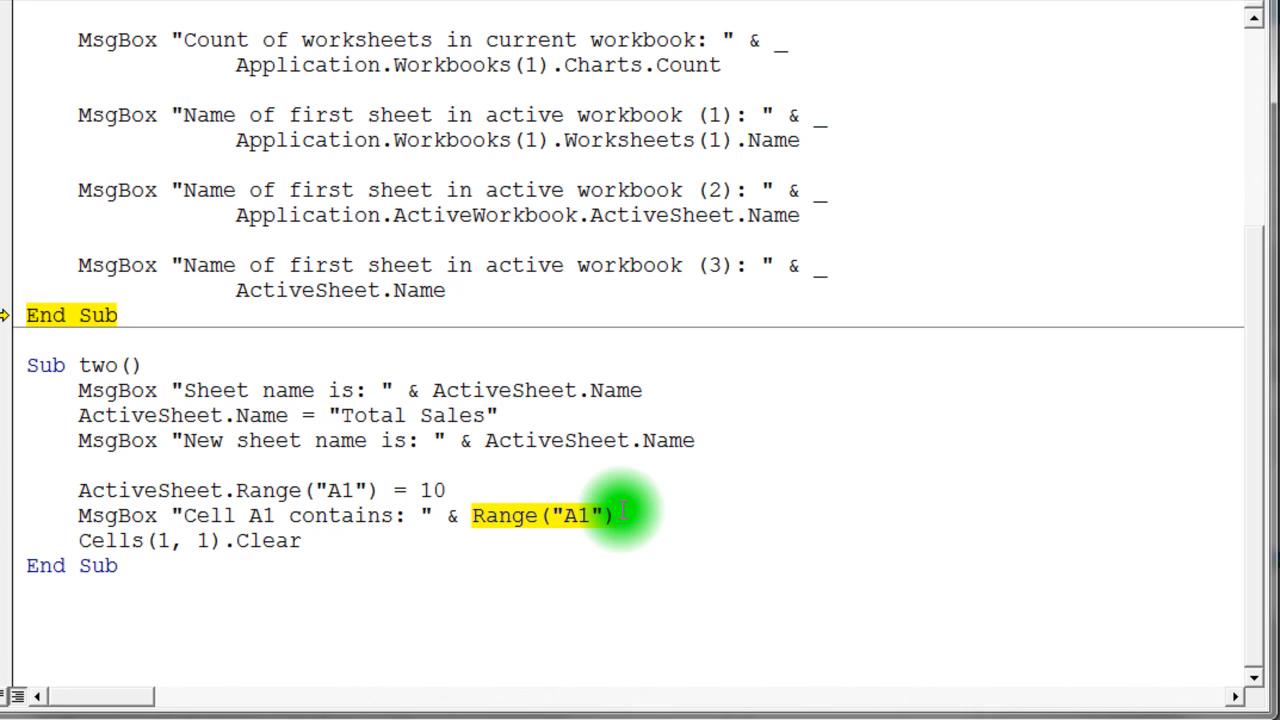
mouse_move(590, 520)
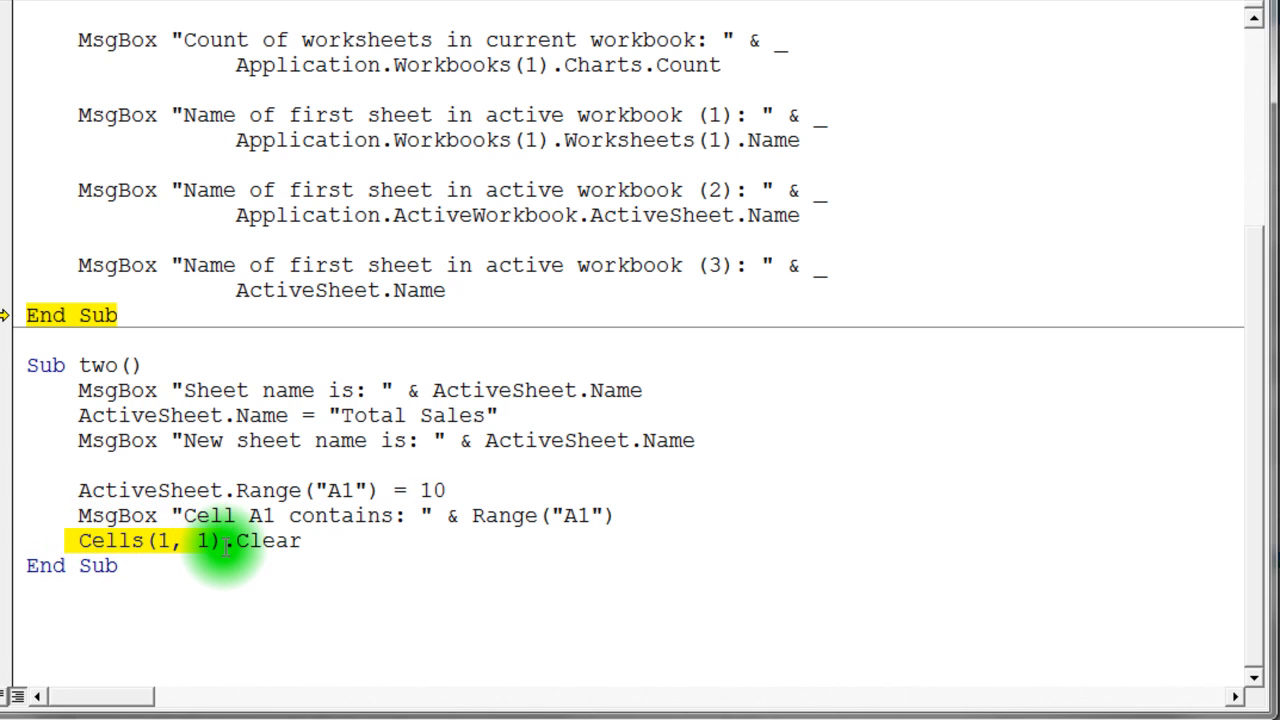
mouse_move(460, 588)
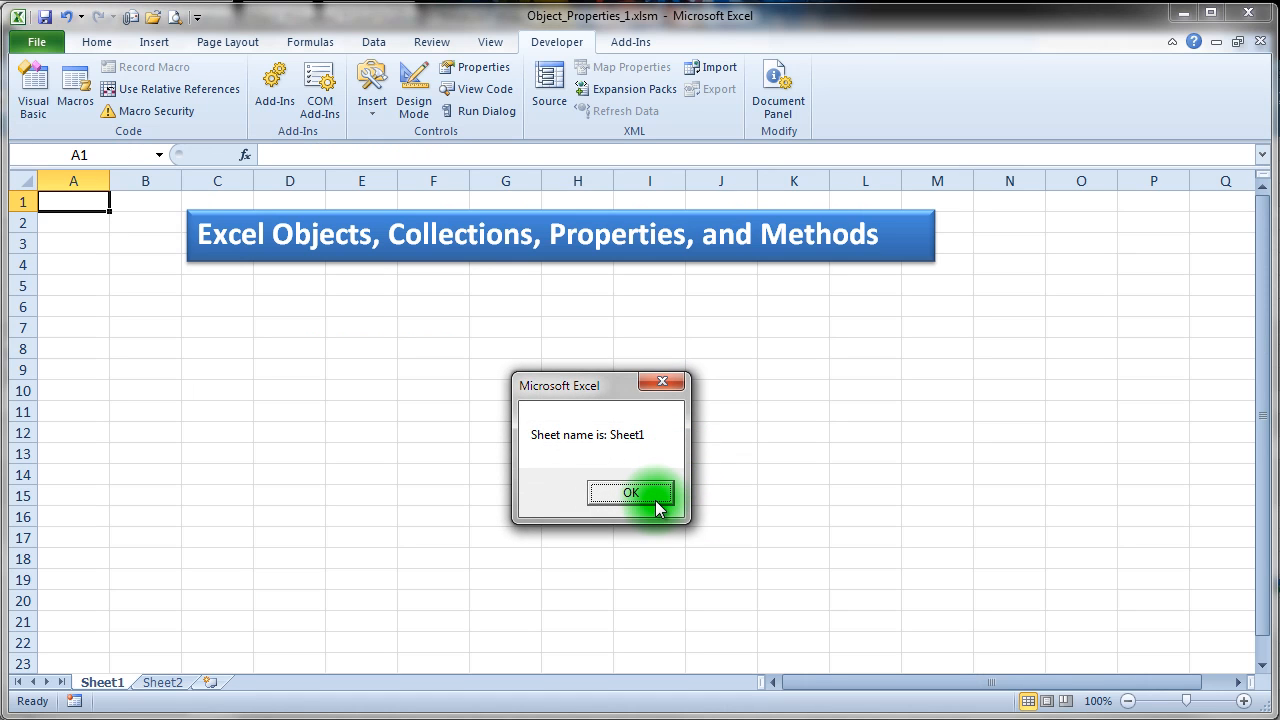
Confirm the Sheet1 name message, run the rename line, and confirm the Total Sales message
left_click(630, 492)
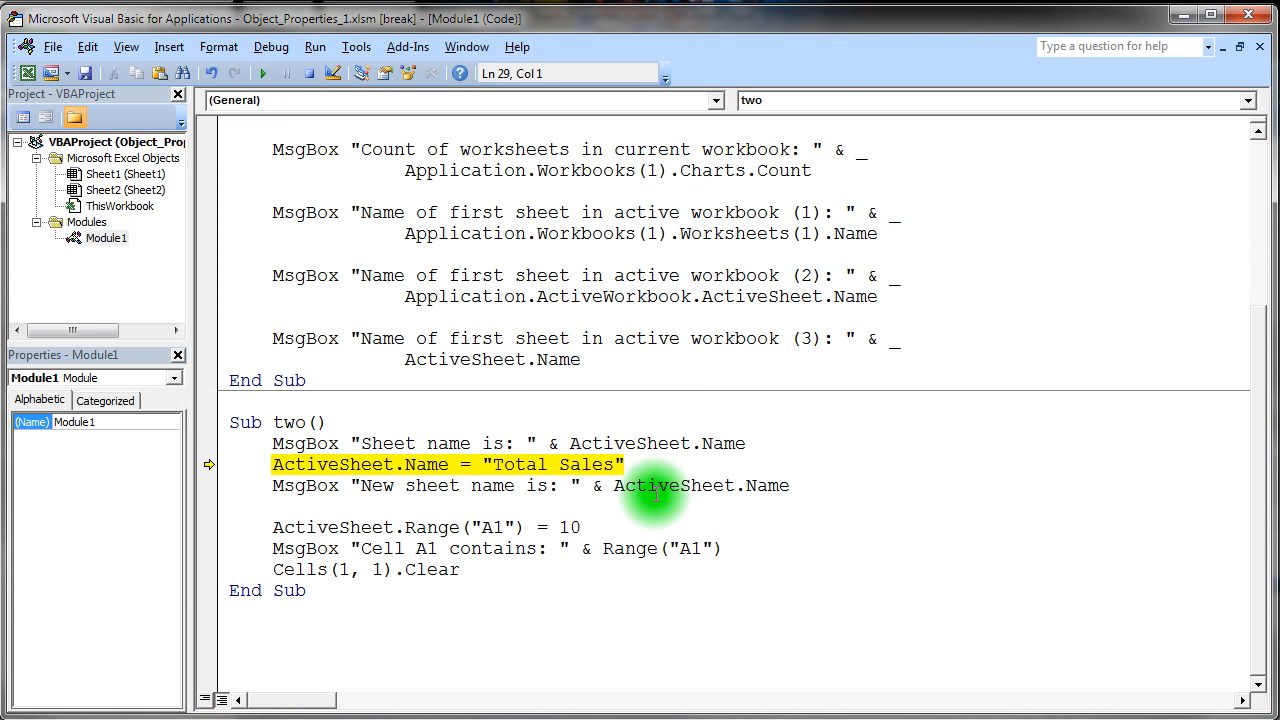
key("F8")
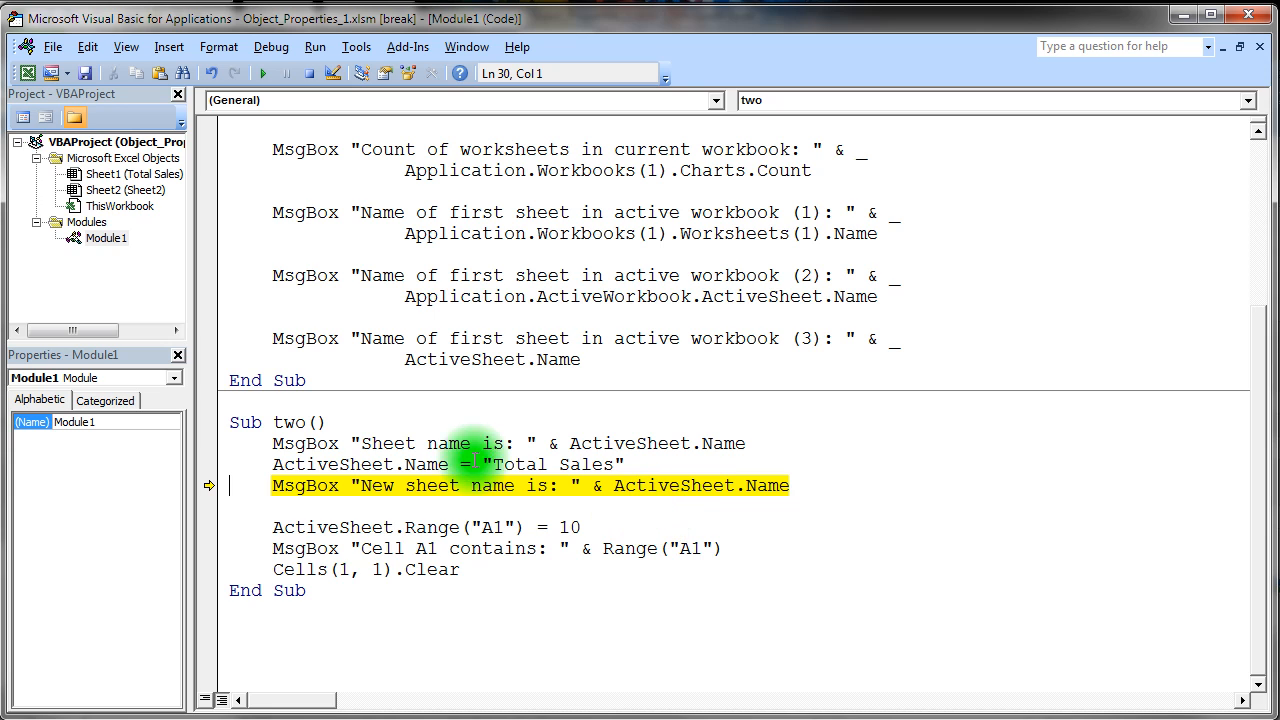
mouse_move(490, 504)
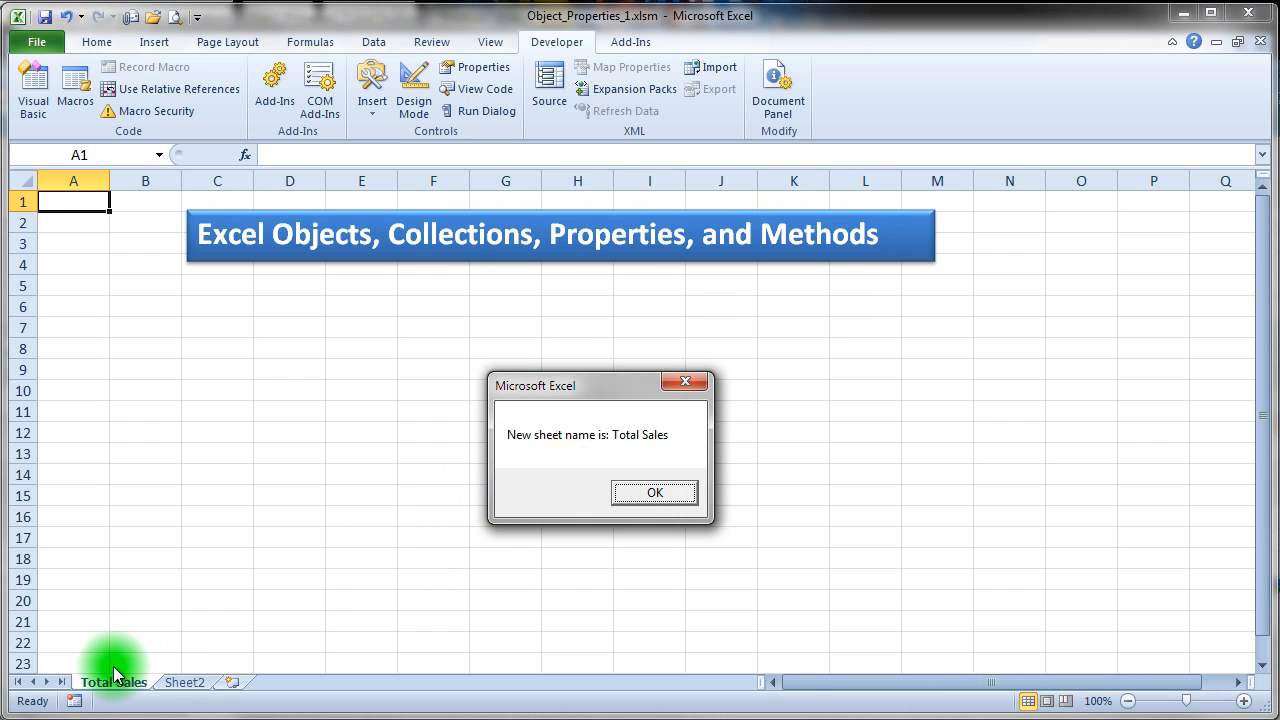
mouse_move(116, 700)
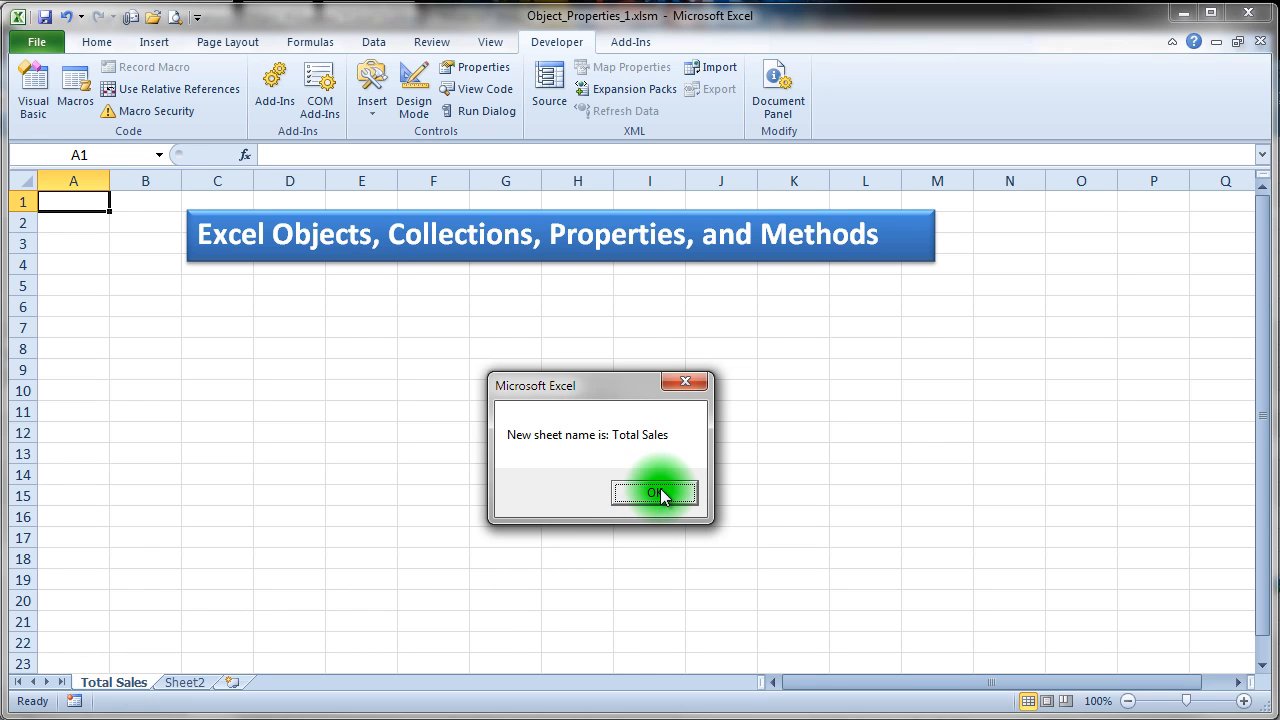
left_click(656, 492)
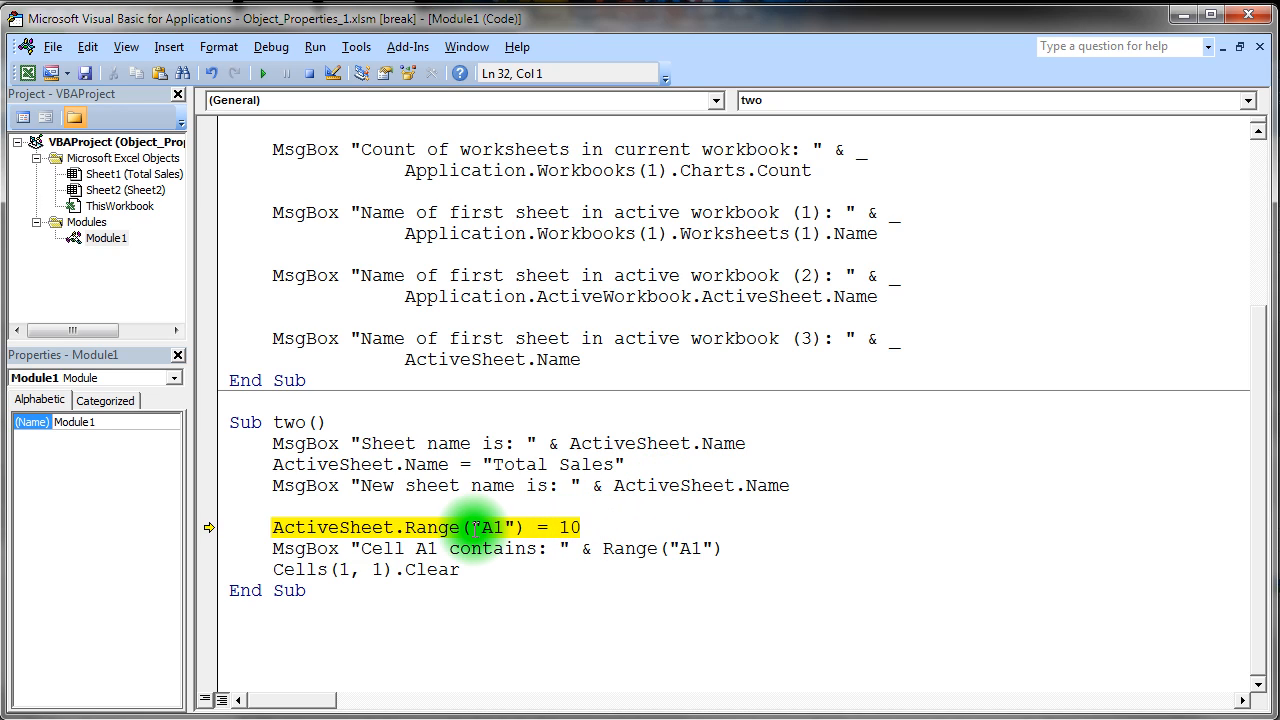
Run the line setting A1 to 10, confirm its message, then run Cells(1,1).Clear
key("F8")
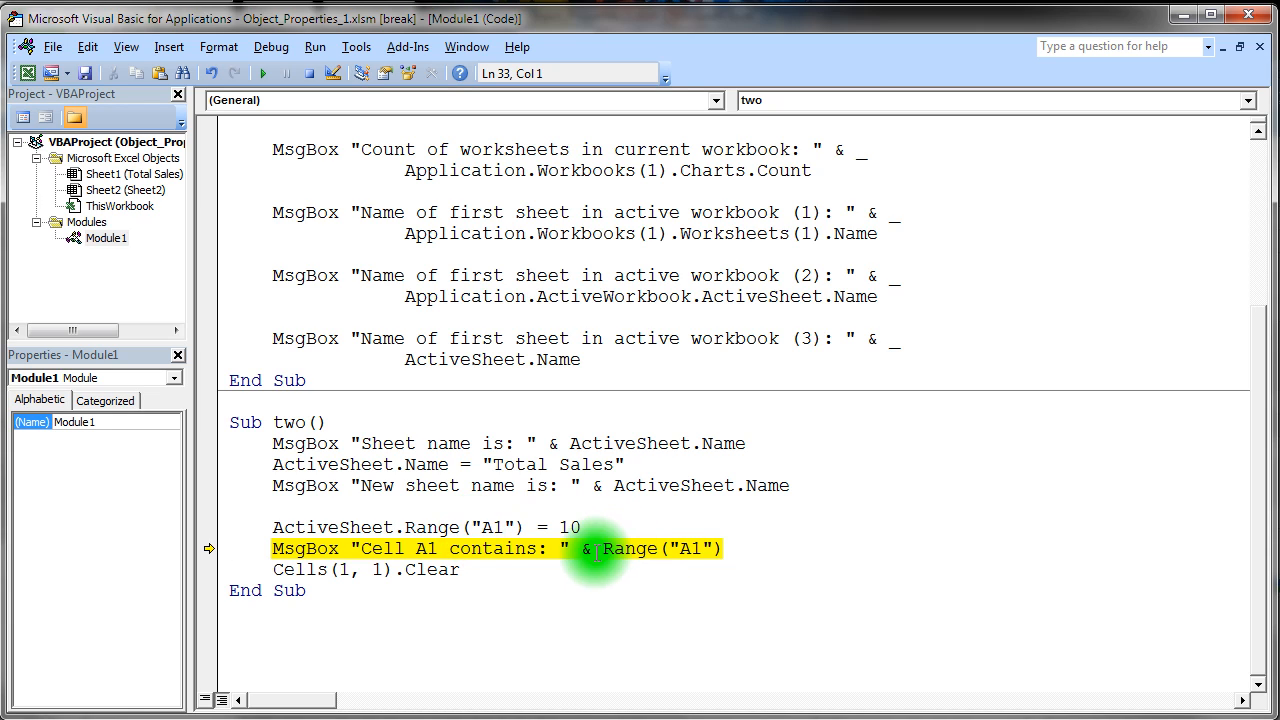
mouse_move(696, 548)
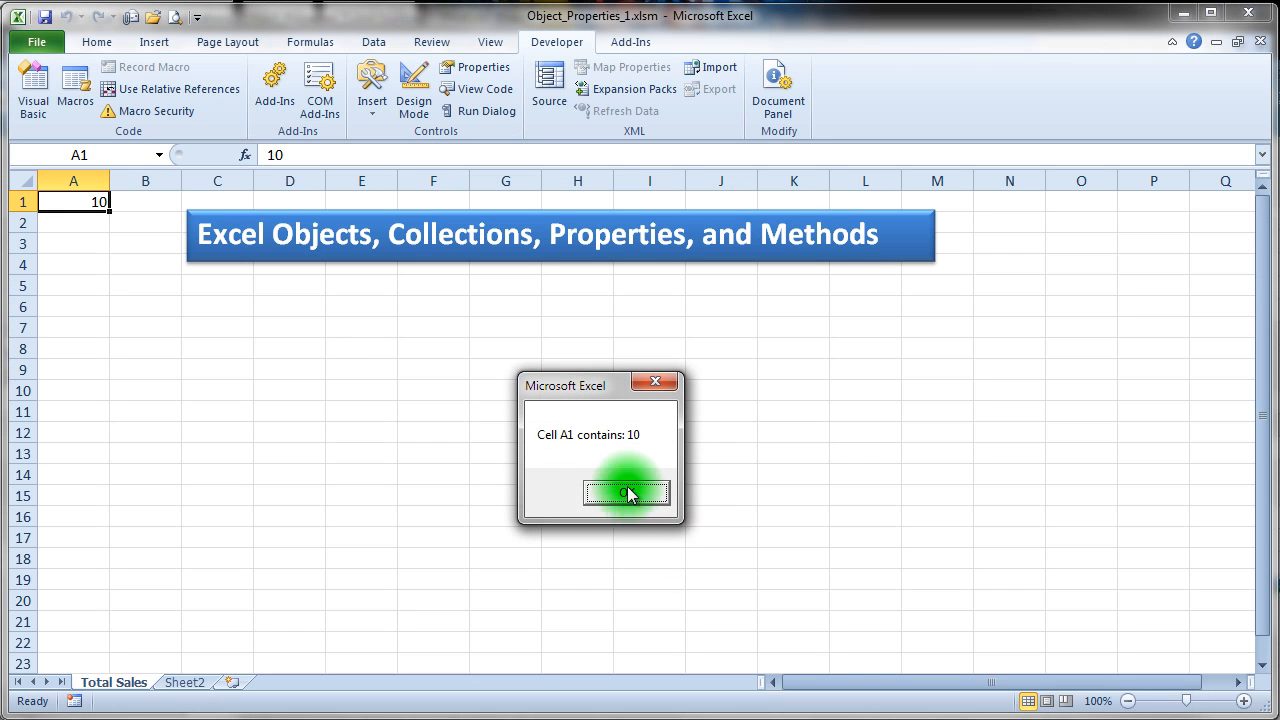
mouse_move(90, 220)
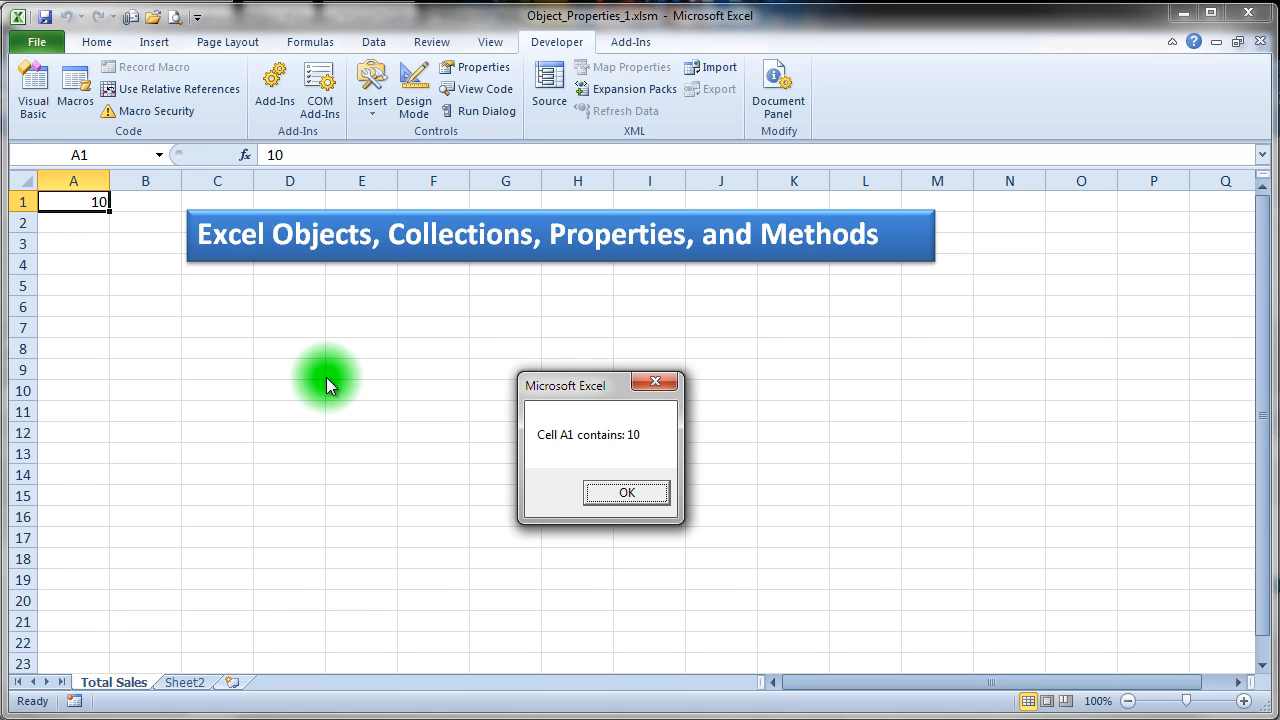
left_click(626, 492)
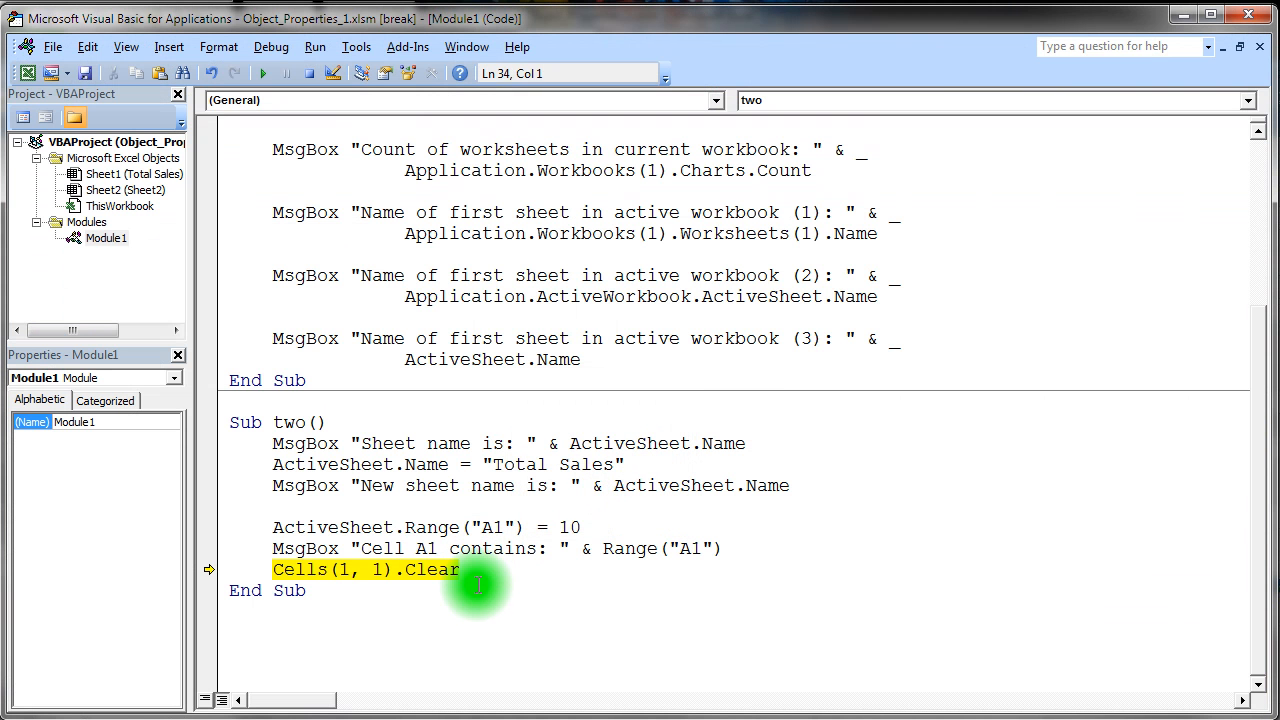
key("F8")
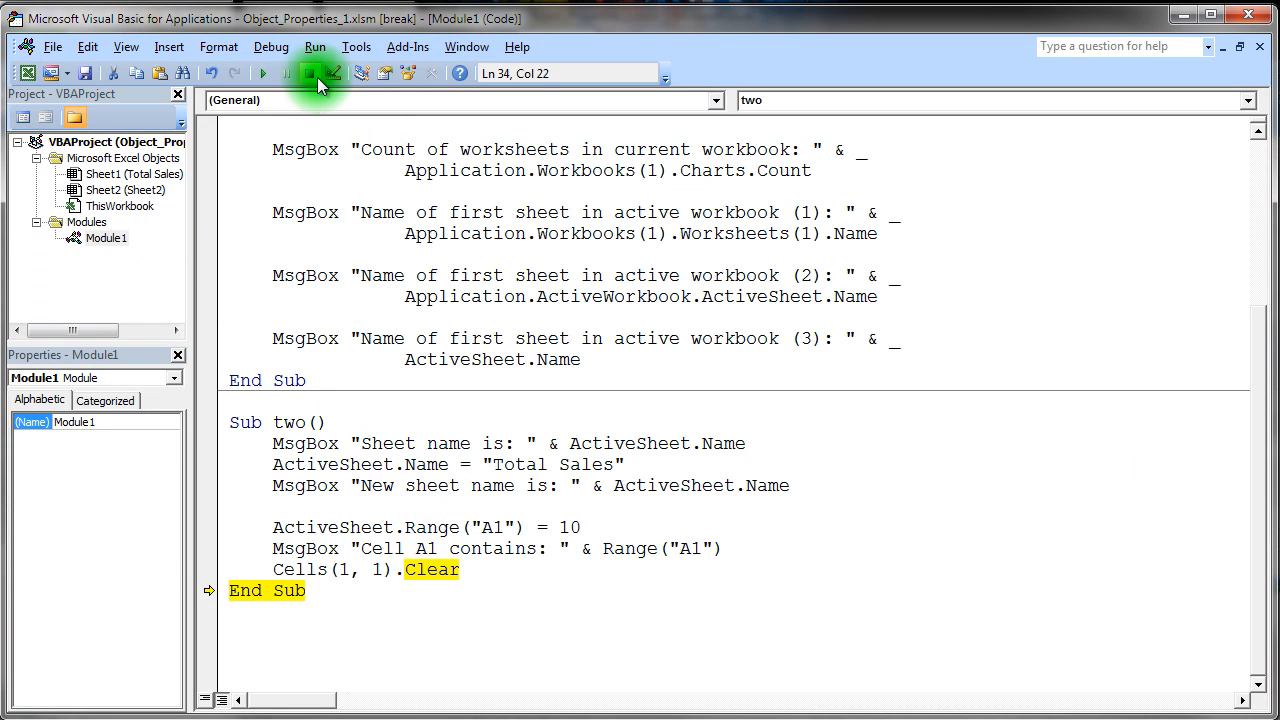
Reset macro two and browse the Workbook class members, viewing the Activate method
left_click(310, 72)
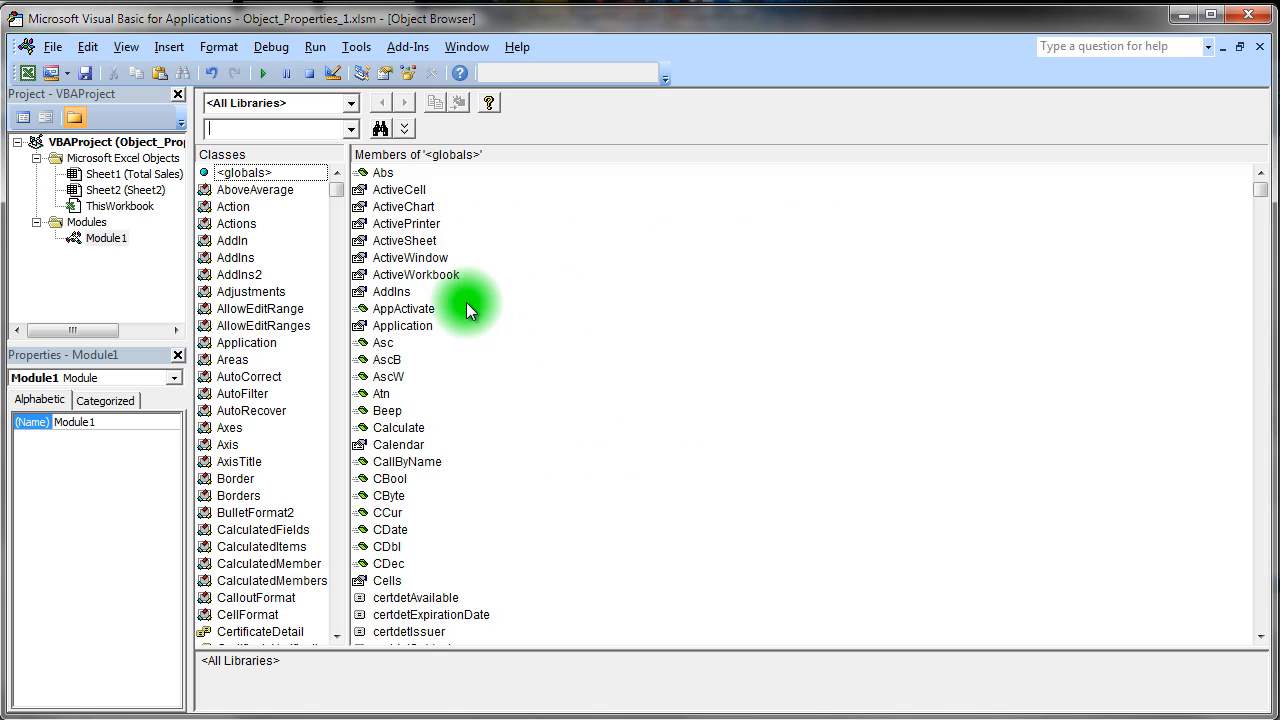
mouse_move(262, 152)
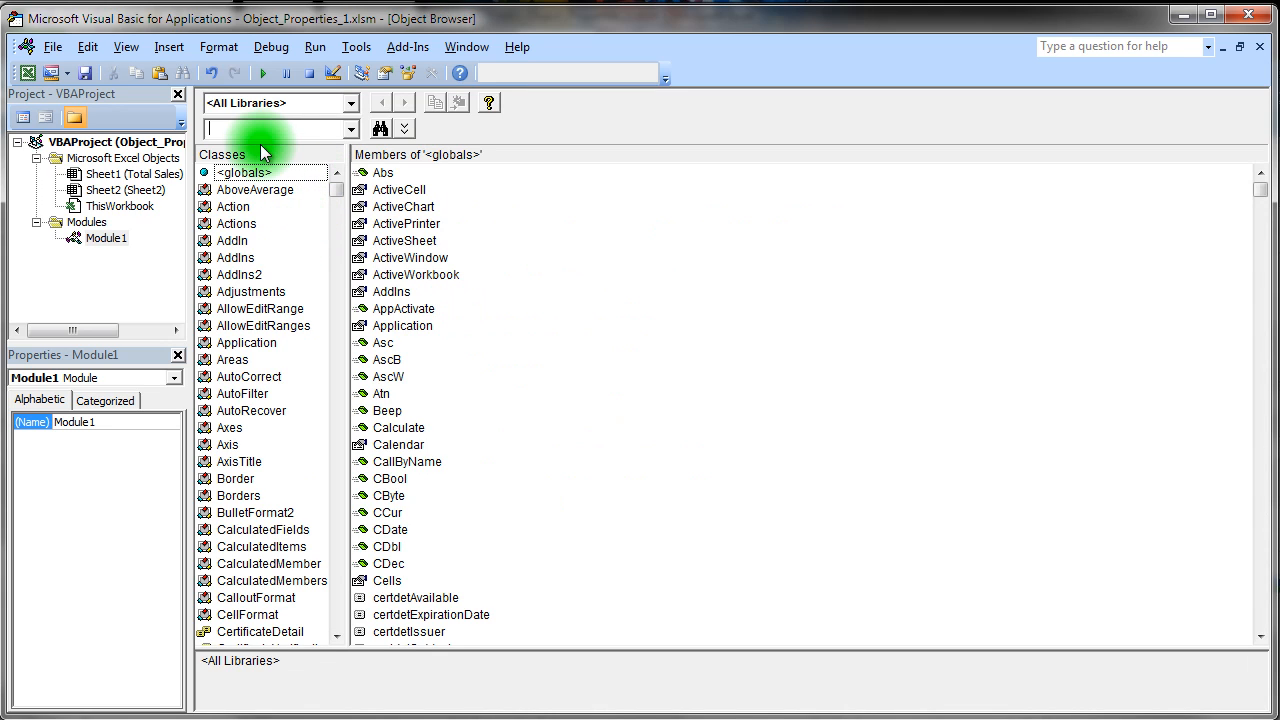
mouse_move(356, 110)
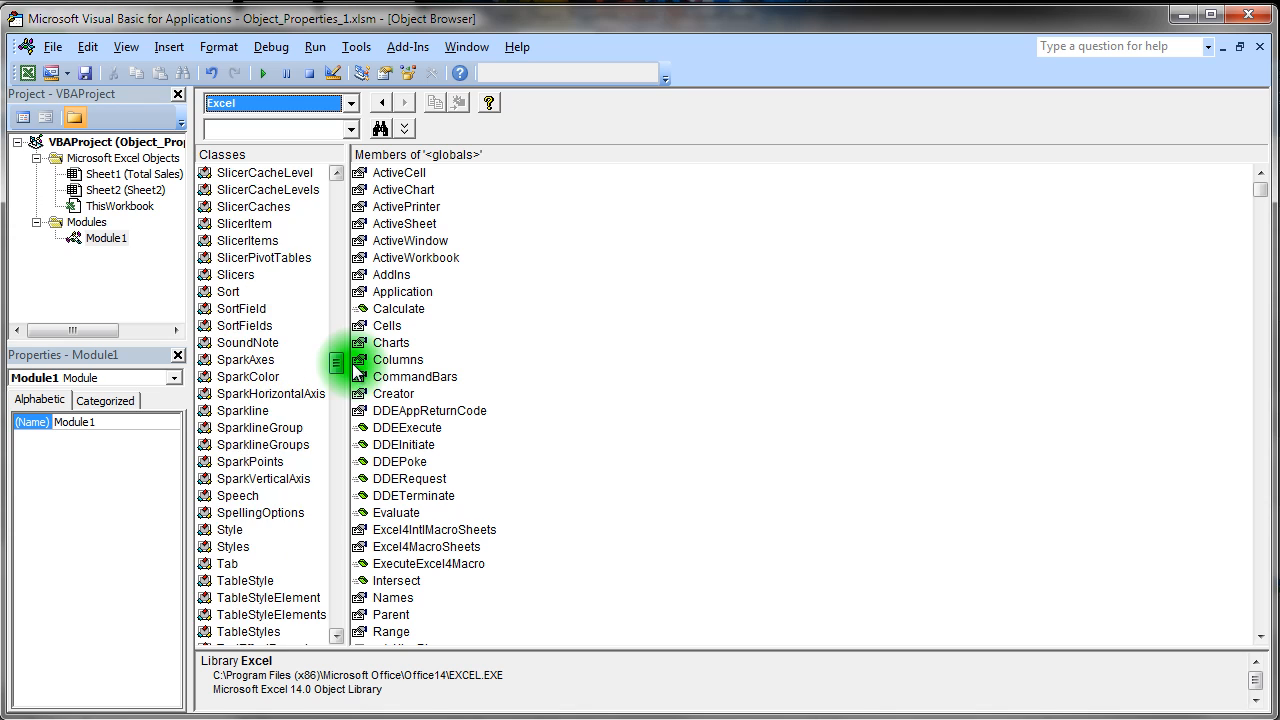
scroll("down", 3)
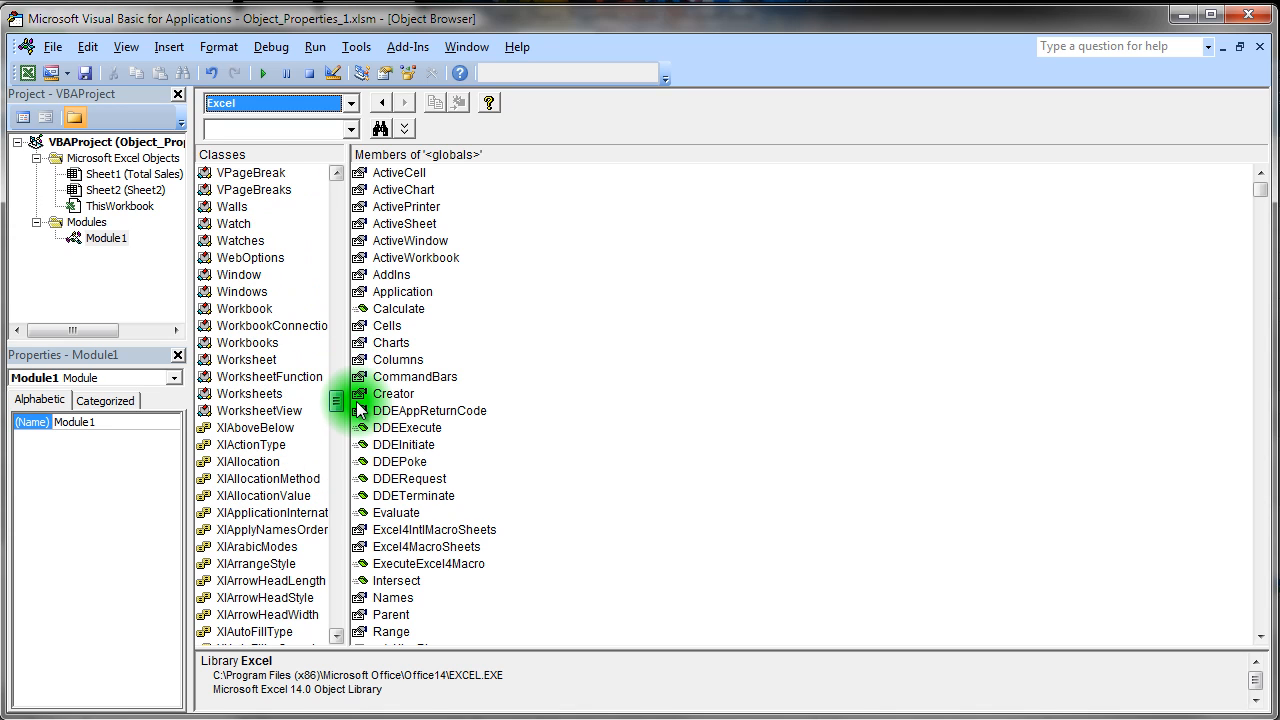
left_click(246, 308)
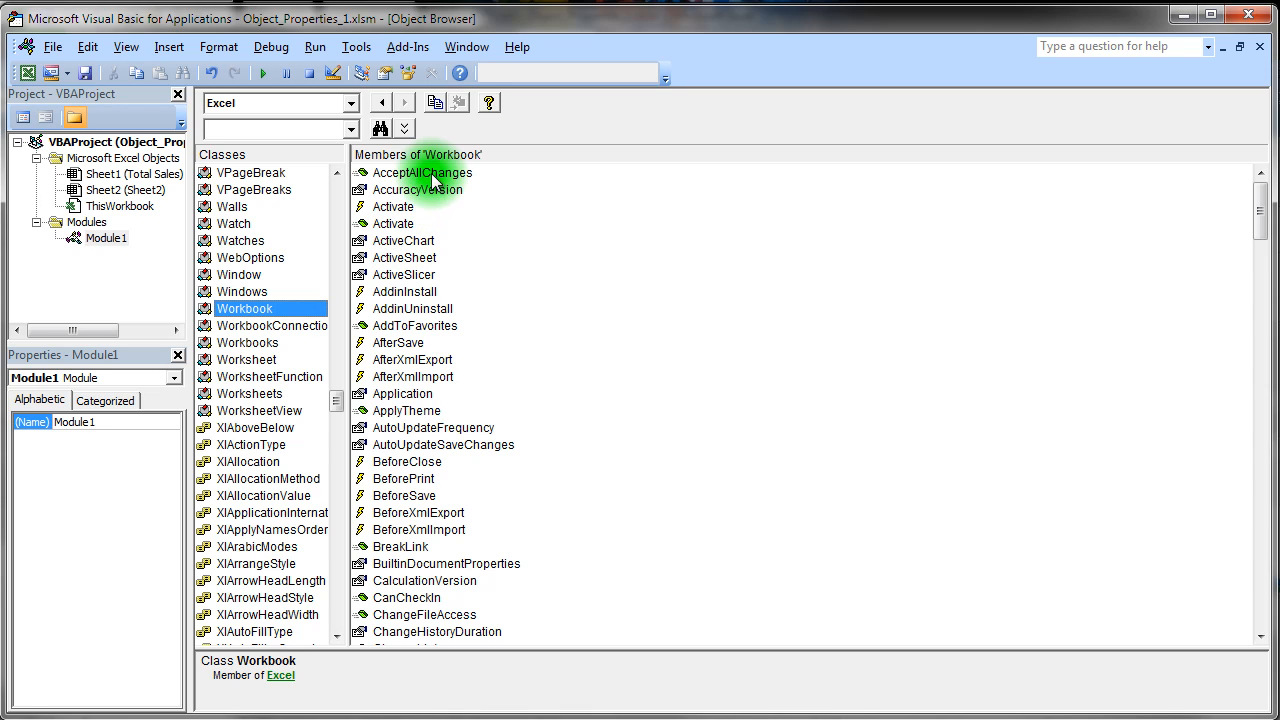
mouse_move(392, 206)
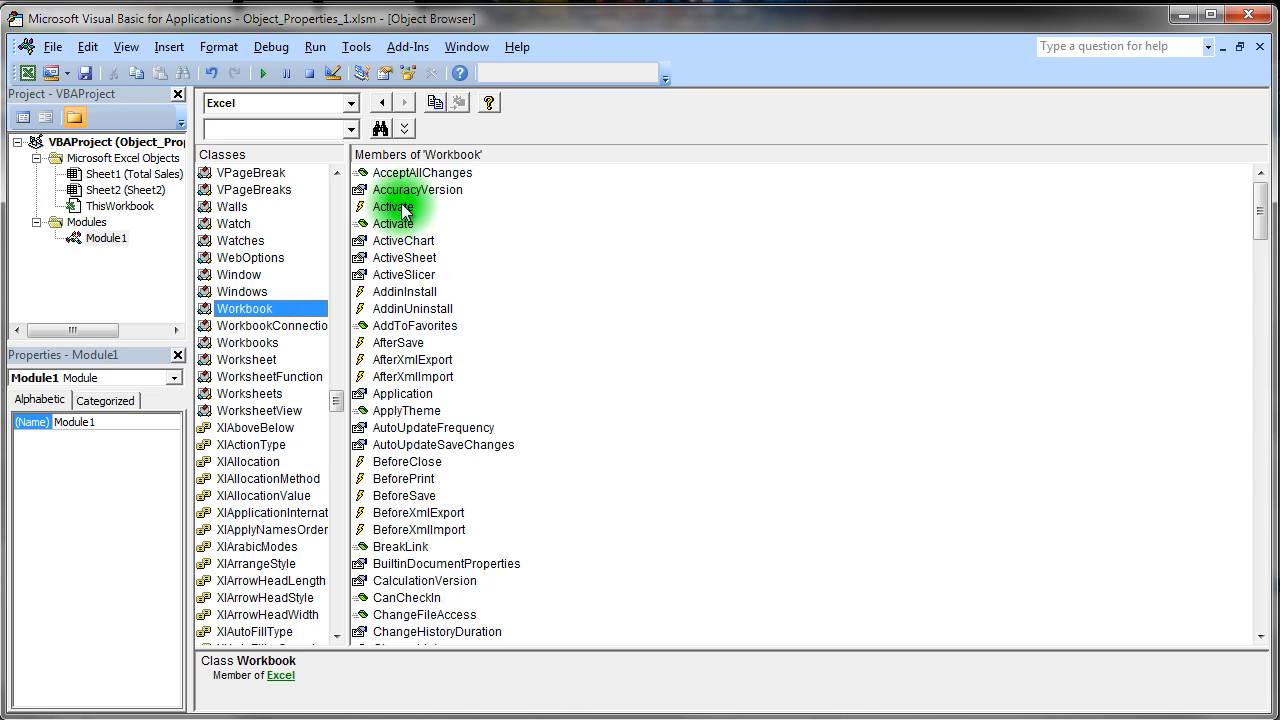
left_click(392, 224)
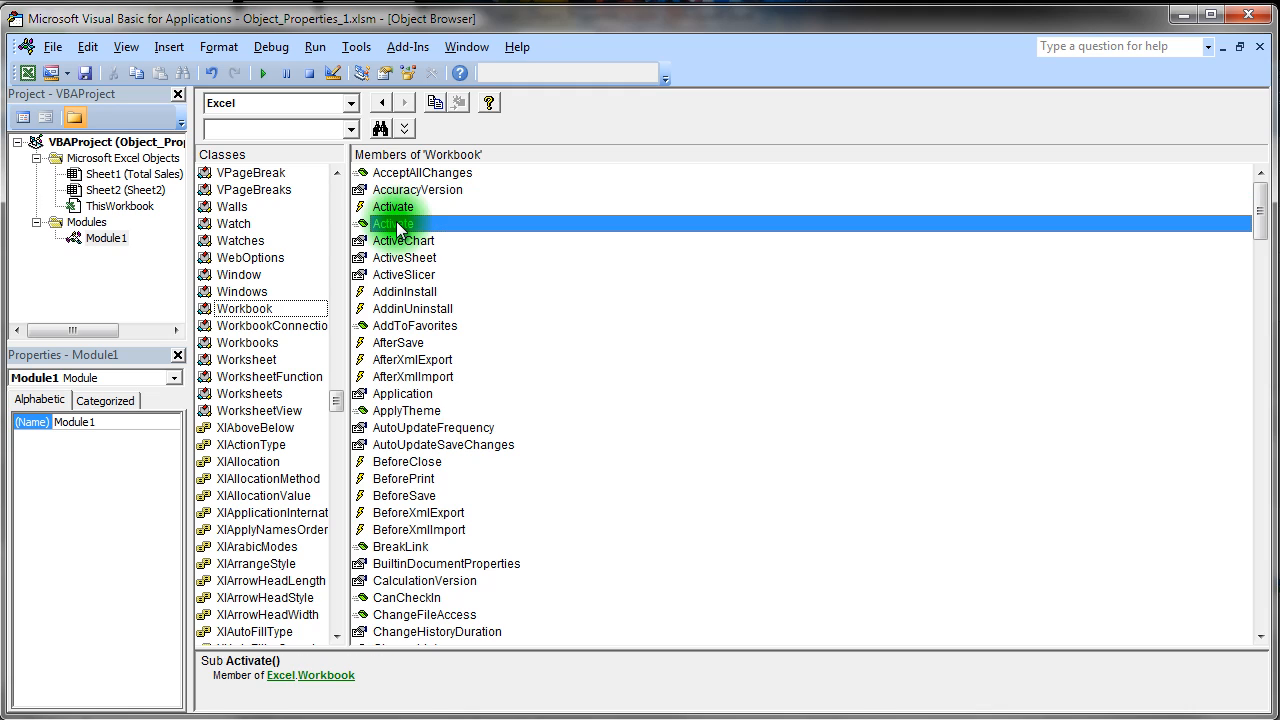
mouse_move(616, 448)
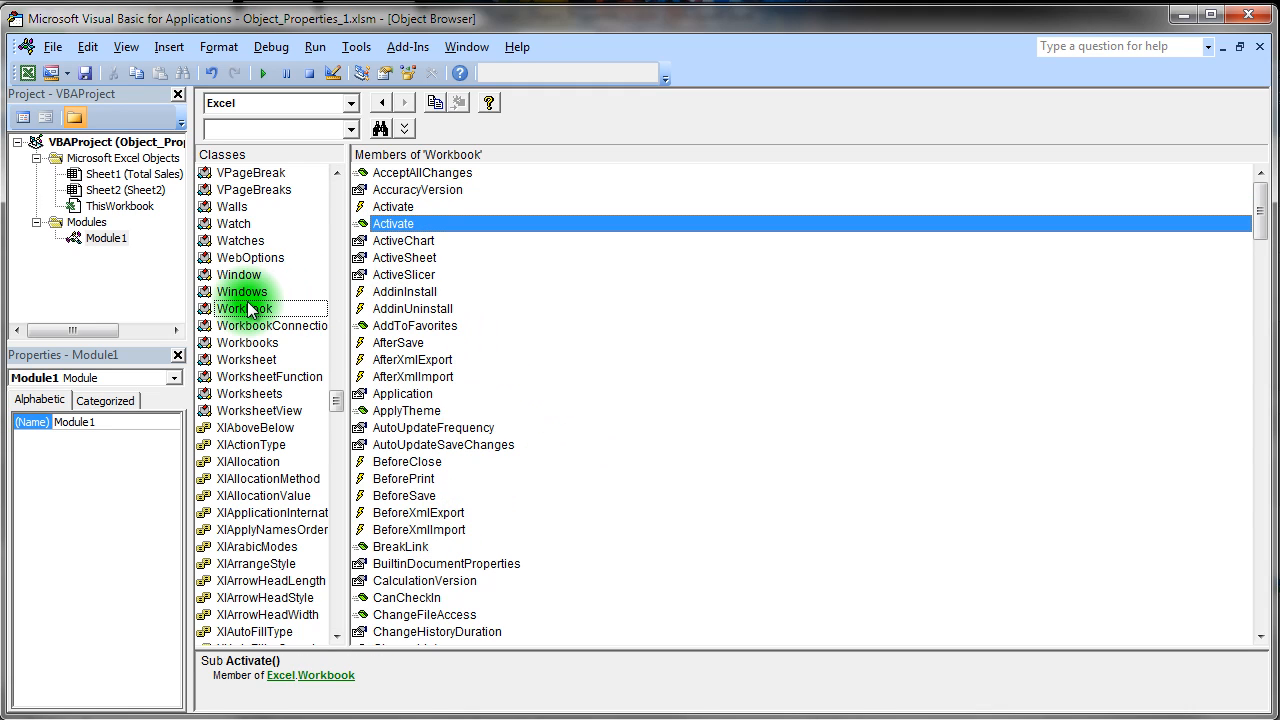
View the Workbook ActiveChart and ActiveSheet properties, then bring up Excel Developer Help
left_click(244, 308)
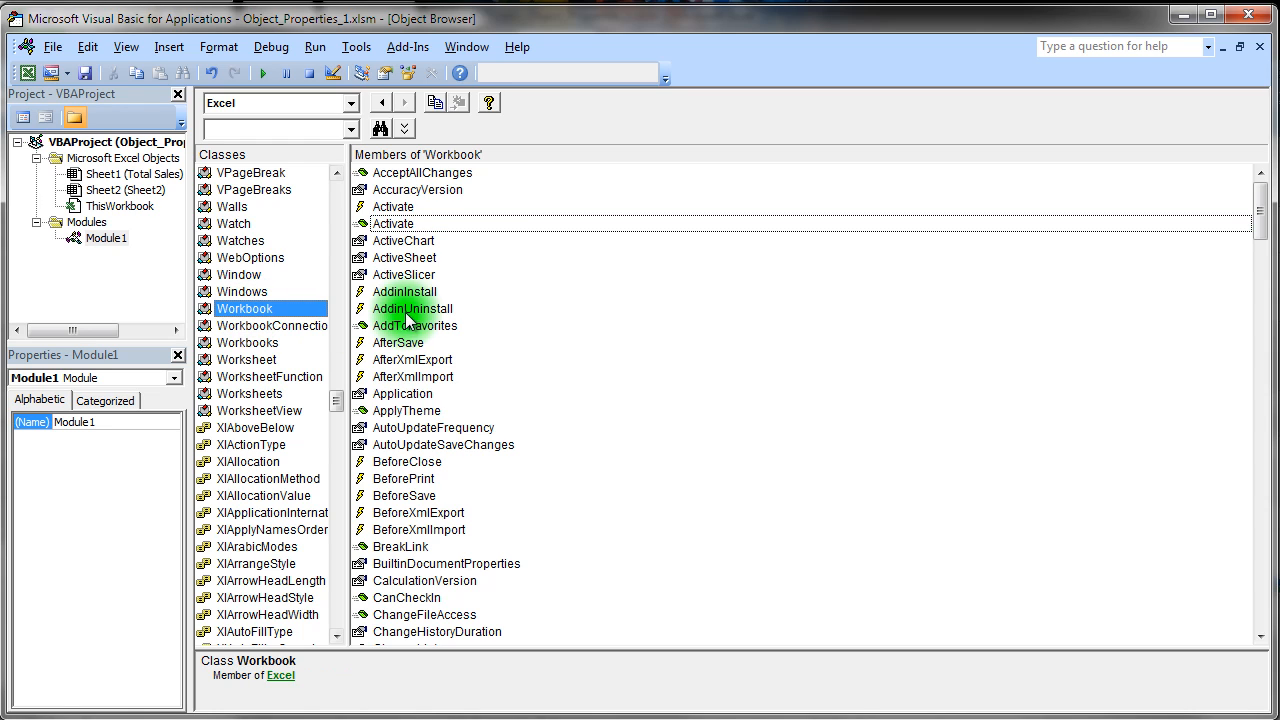
mouse_move(404, 274)
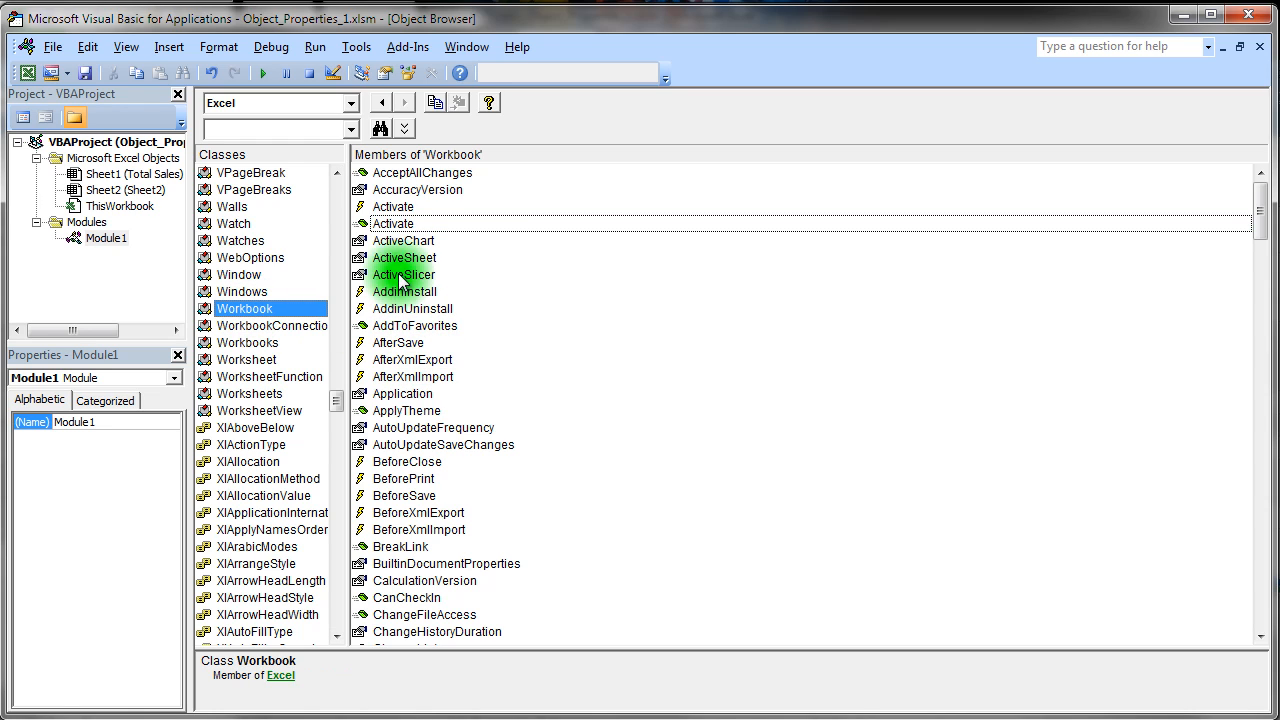
left_click(404, 240)
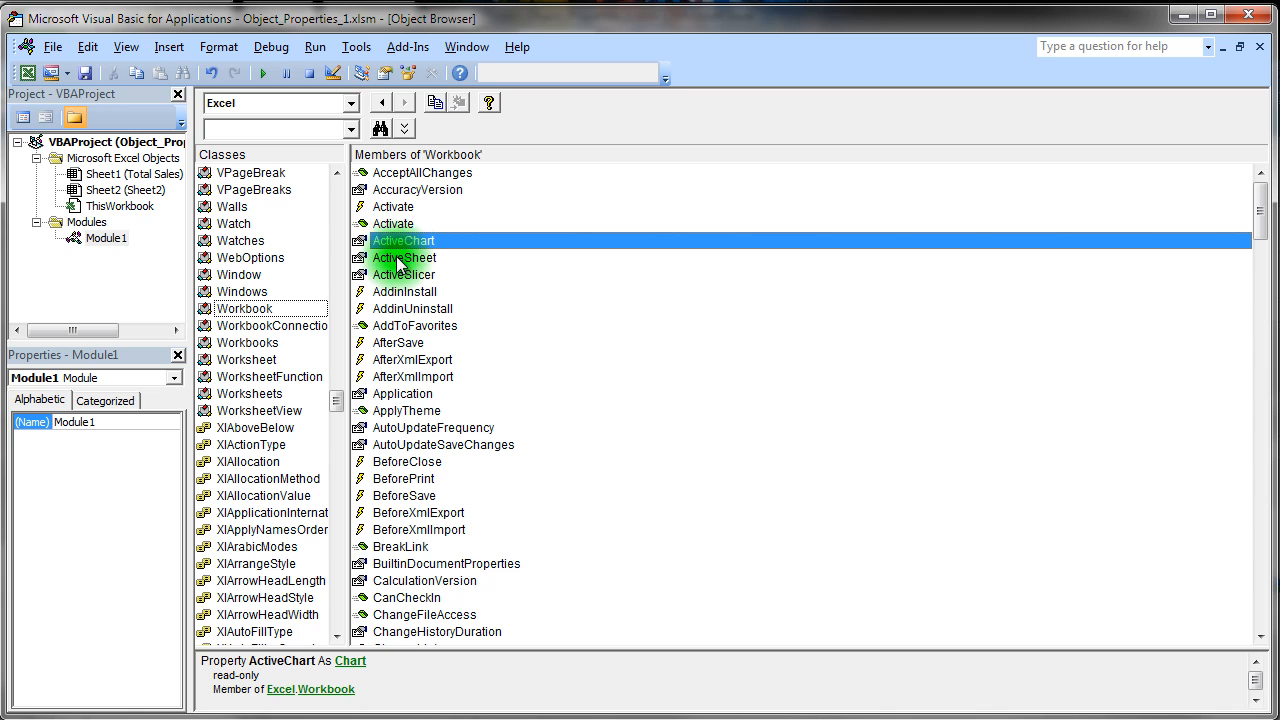
left_click(404, 256)
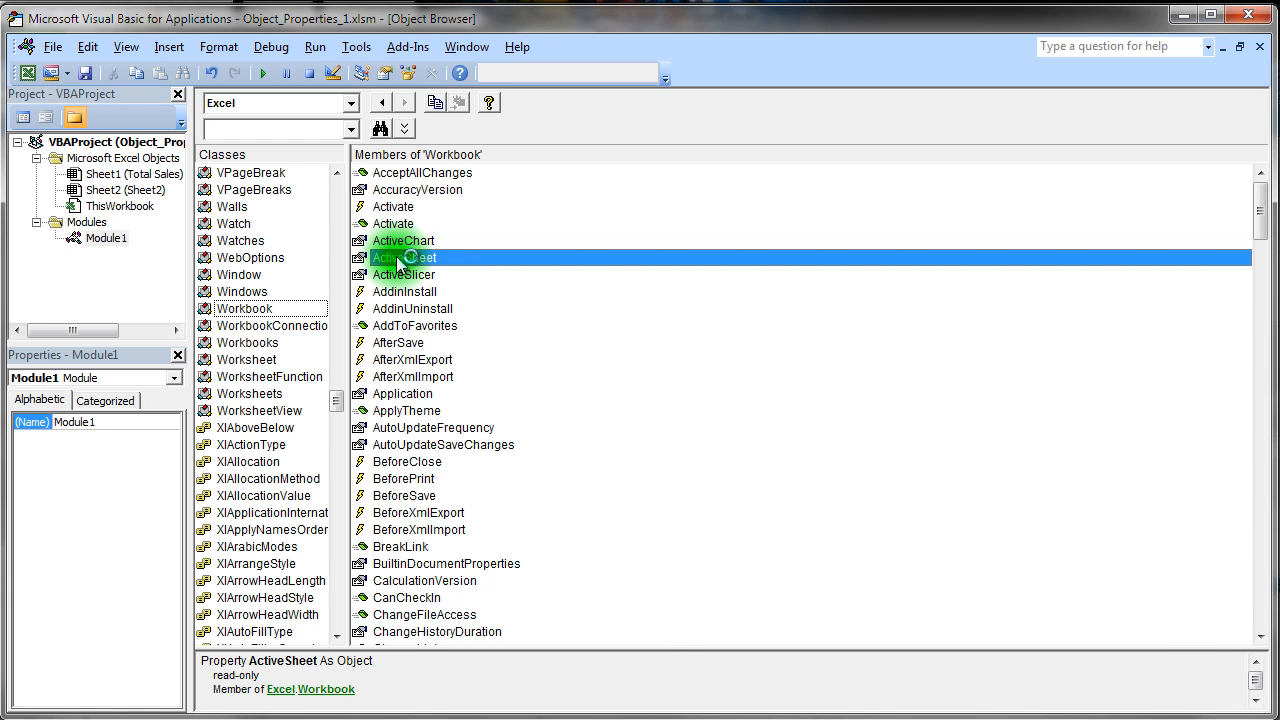
left_click(488, 104)
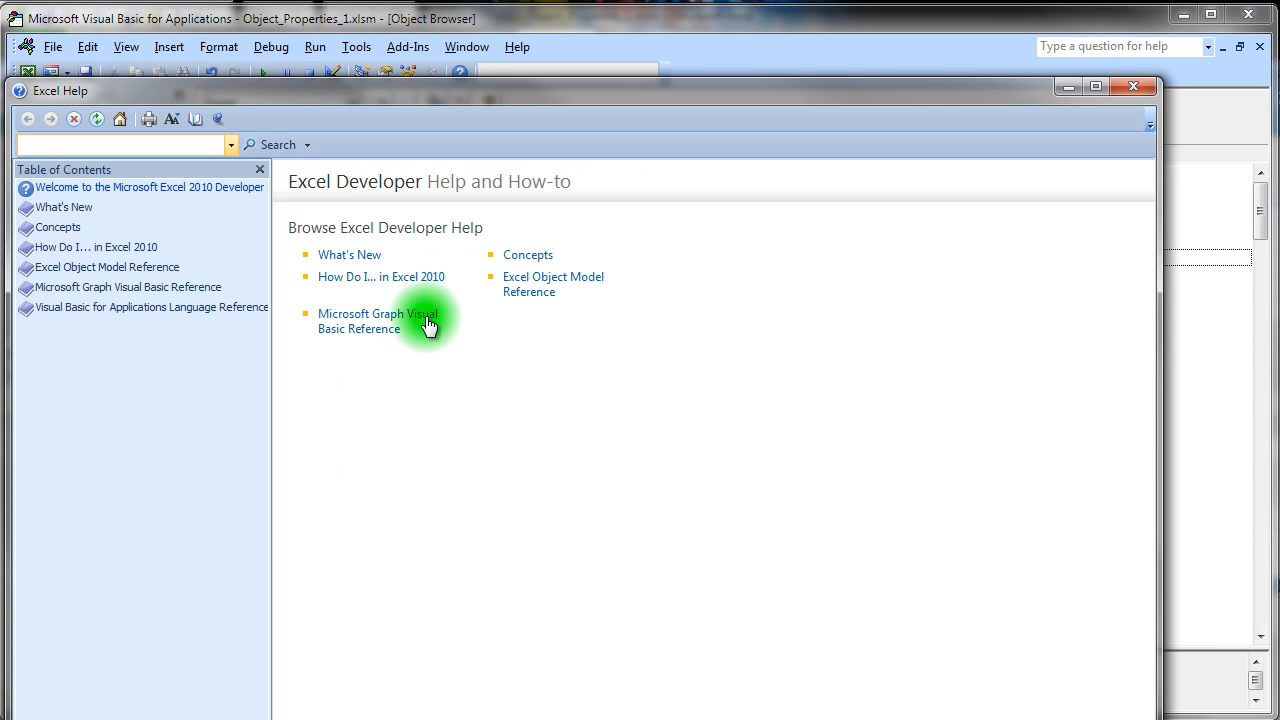